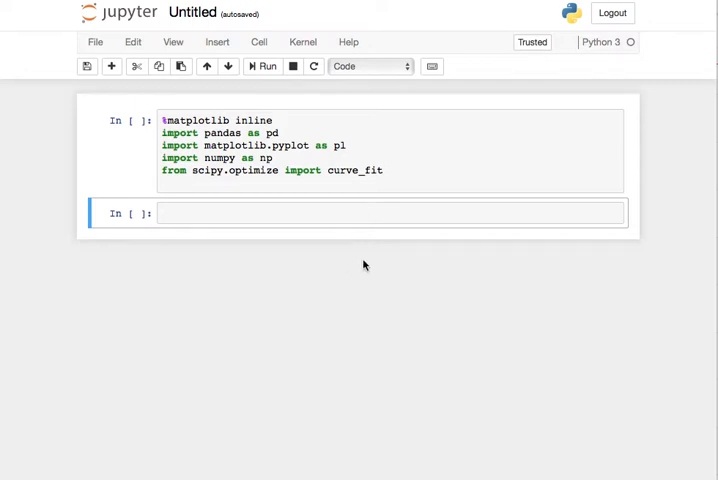
mouse_move(388, 207)
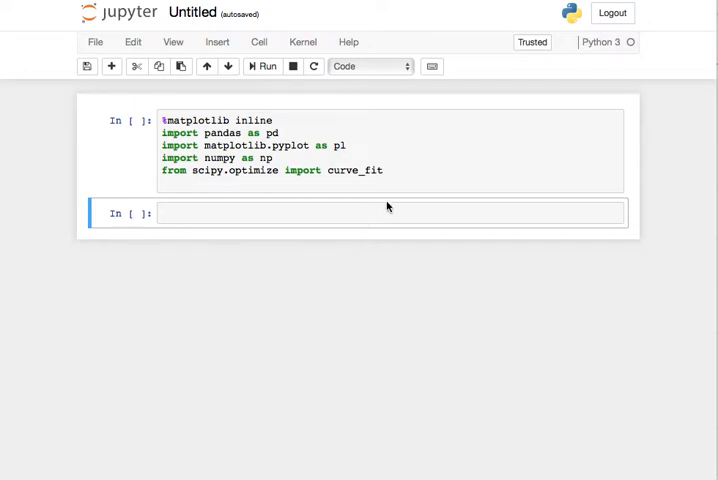
Run the import cell loading matplotlib inline, pandas, pyplot, numpy and curve_fit.
click(385, 170)
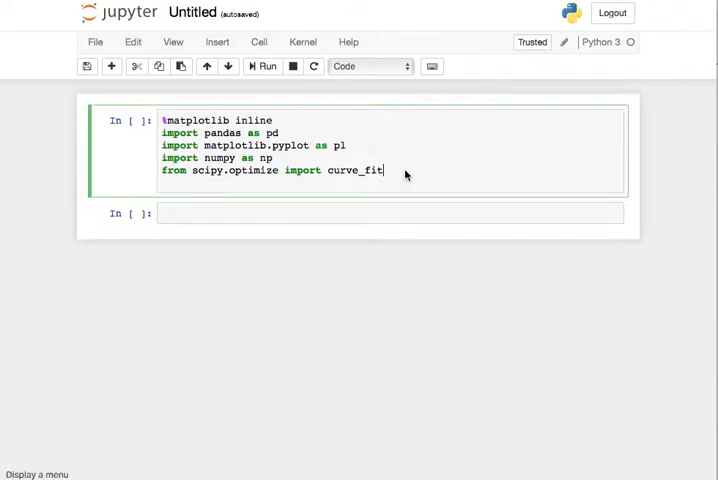
click(262, 66)
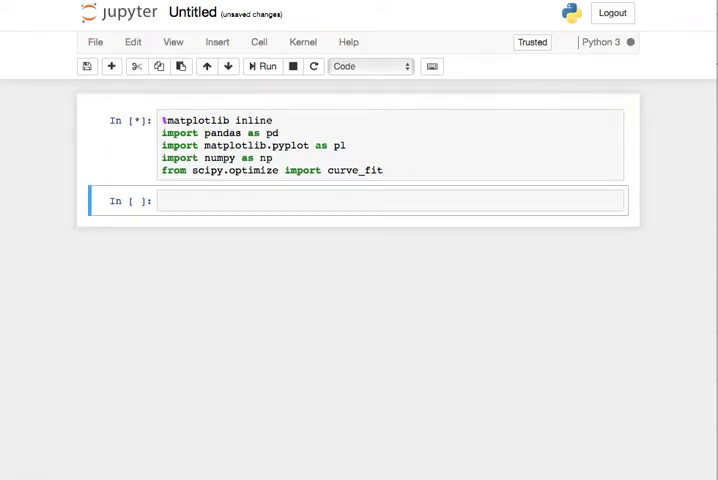
click(262, 66)
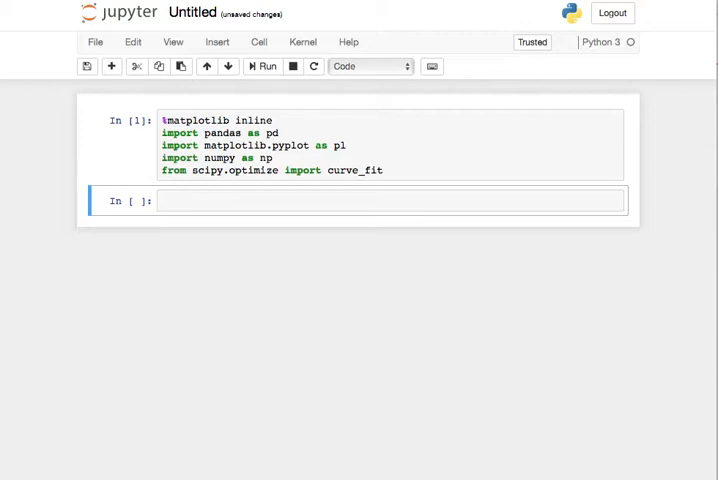
Run %ls *.csv to list the five pendulum data files (05–70 degrees).
text(%)
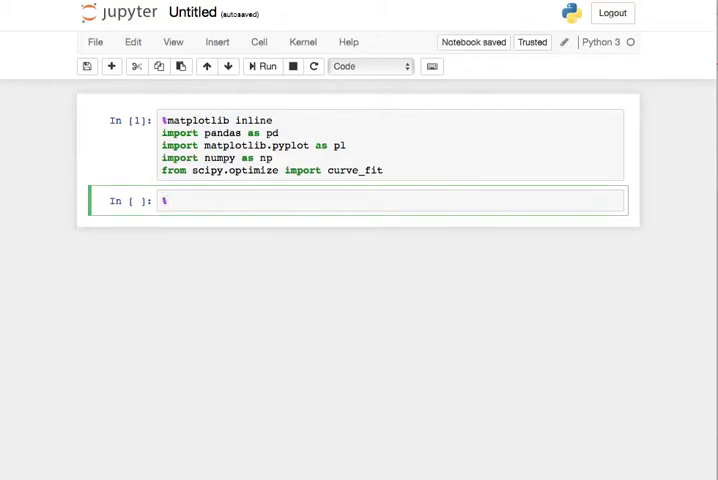
text(ls *.csv)
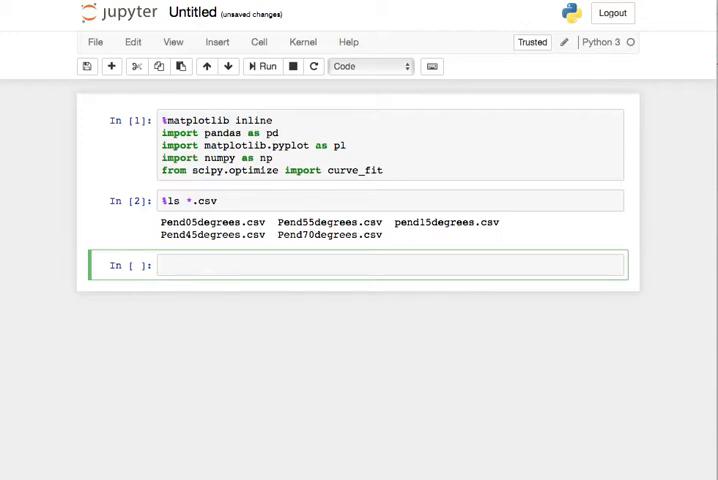
Read Pend05degrees.csv into df with pd.read_csv and plot it with df.plot().
text(df =)
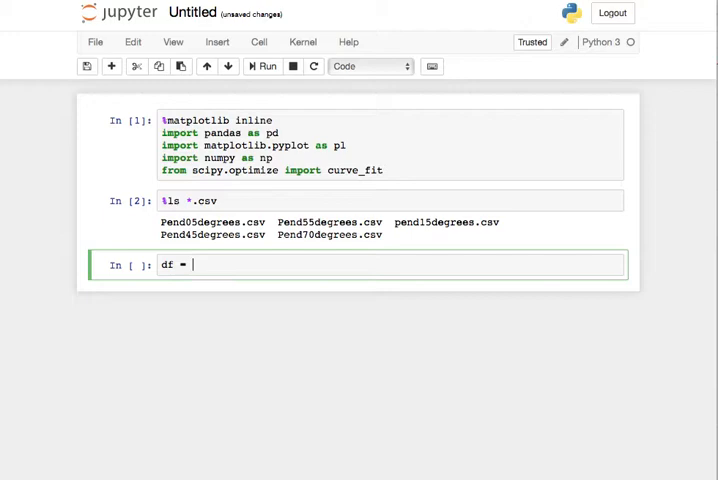
text(pd)
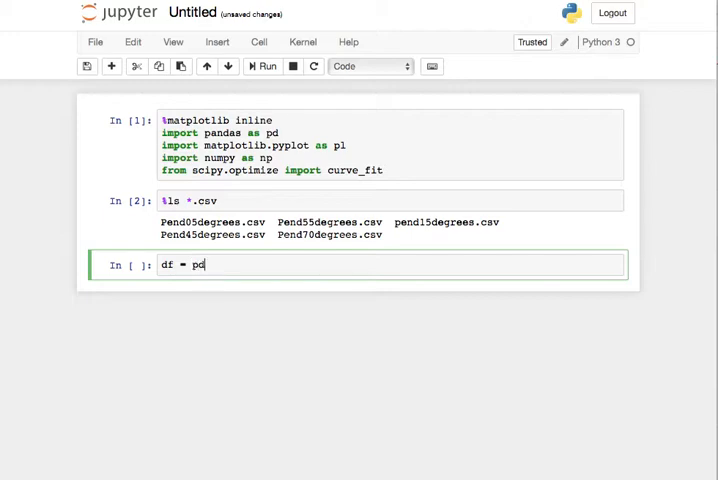
text(.read_csv(')
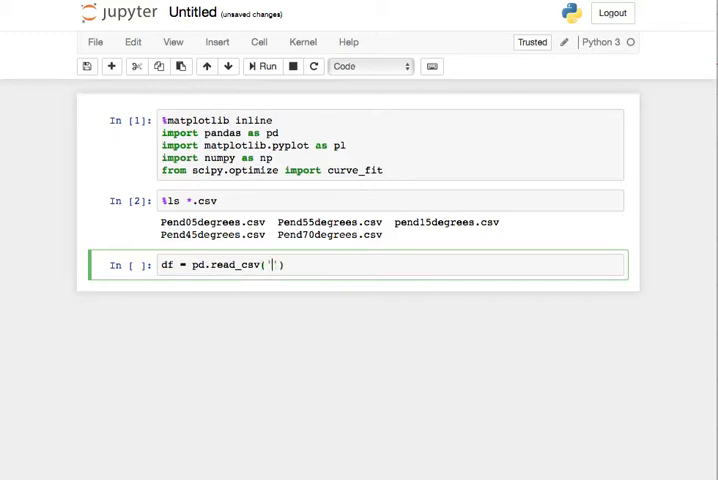
text(Pe)
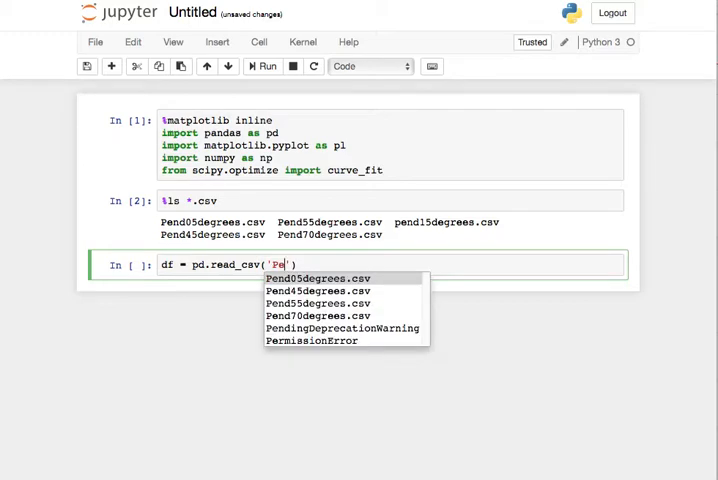
click(314, 278)
text(df.p)
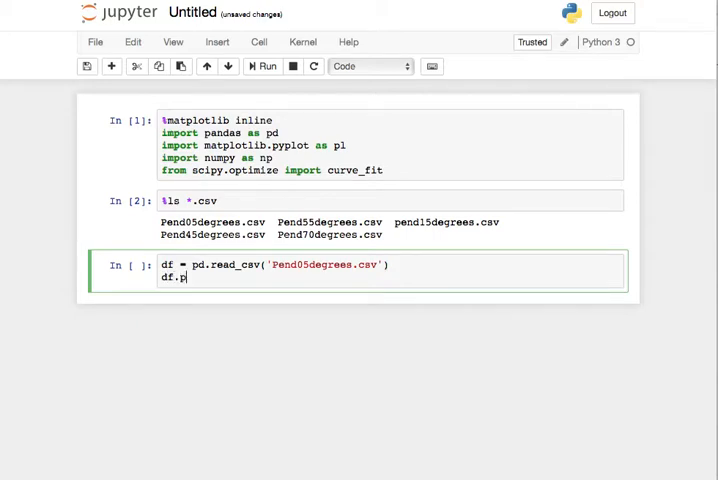
text(lot()
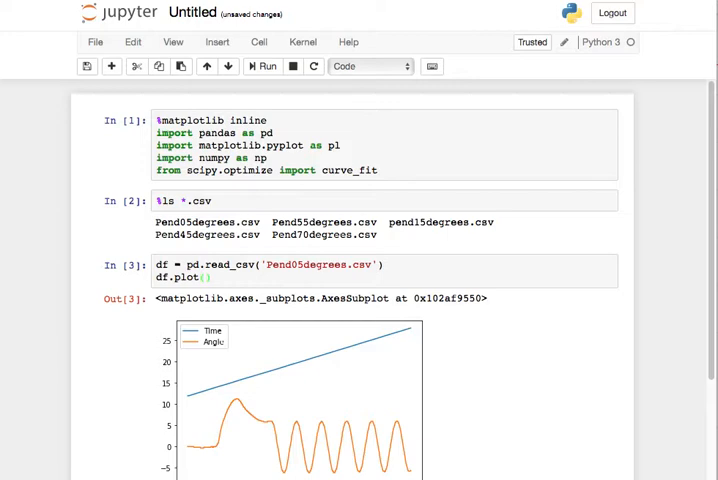
scroll(down, 3)
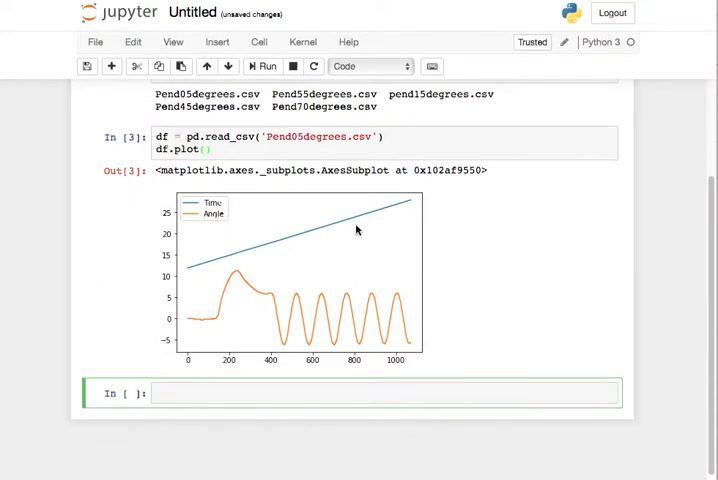
mouse_move(245, 287)
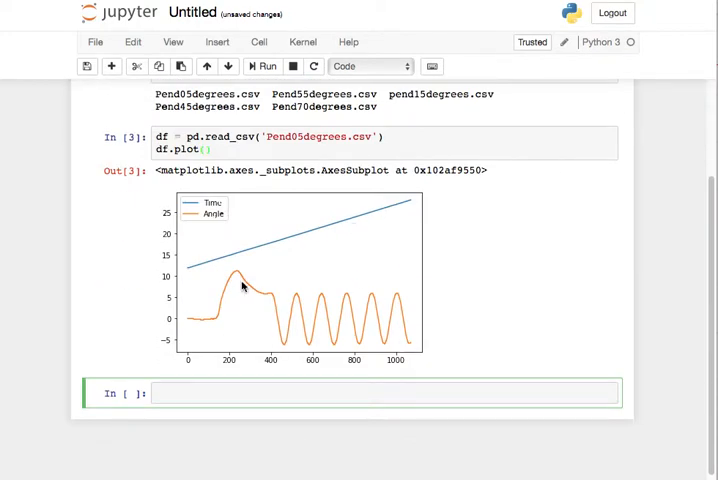
mouse_move(400, 210)
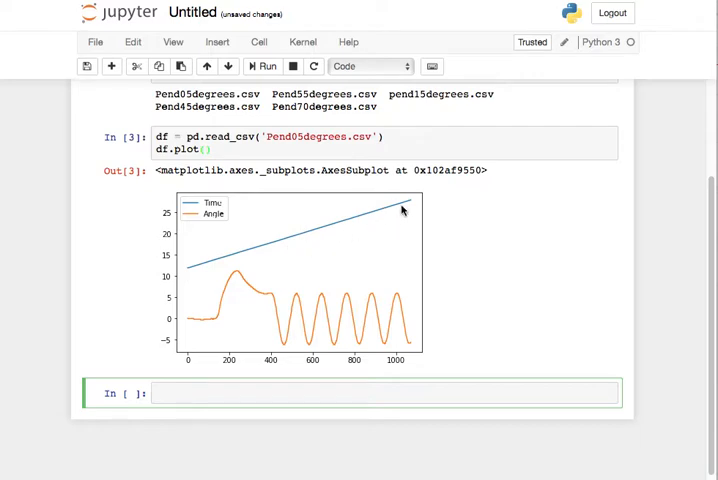
mouse_move(216, 326)
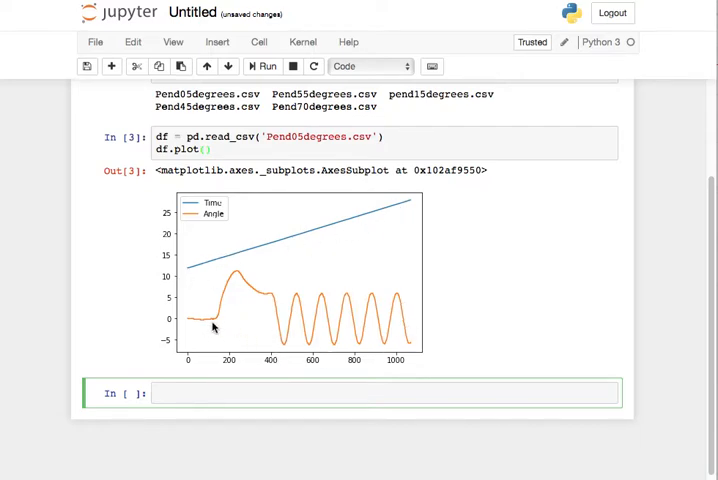
mouse_move(283, 348)
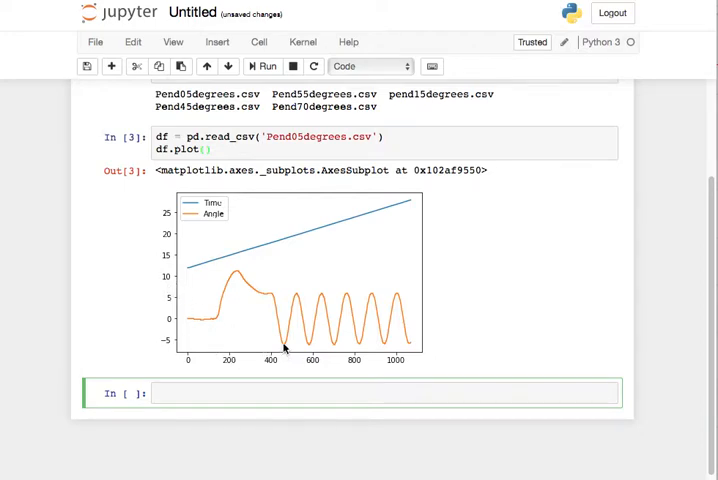
mouse_move(342, 315)
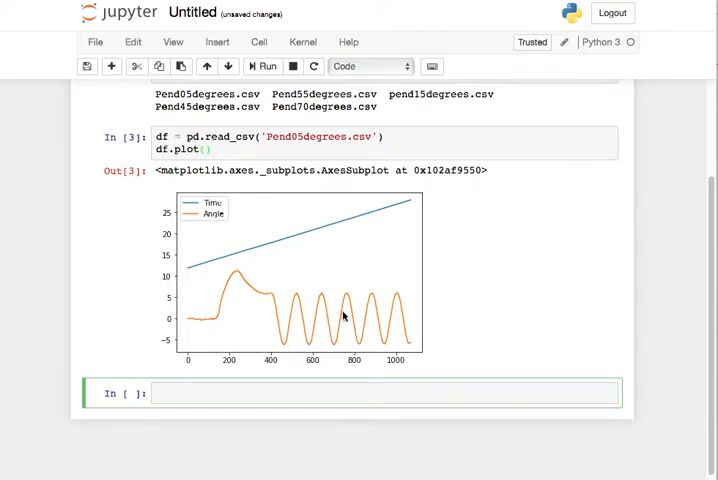
mouse_move(266, 303)
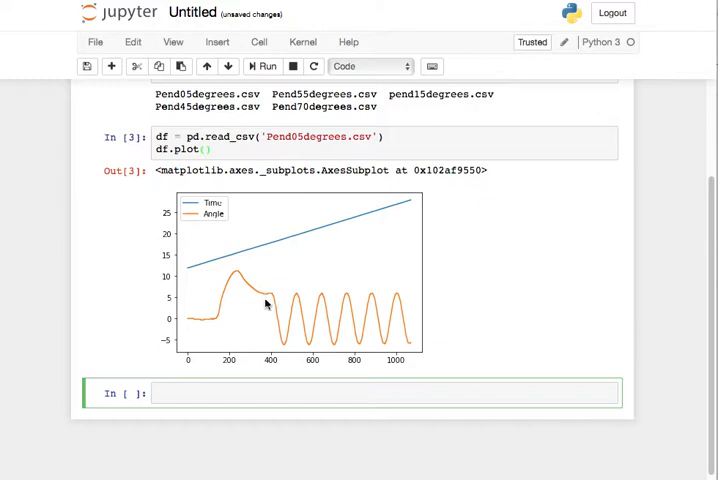
mouse_move(284, 361)
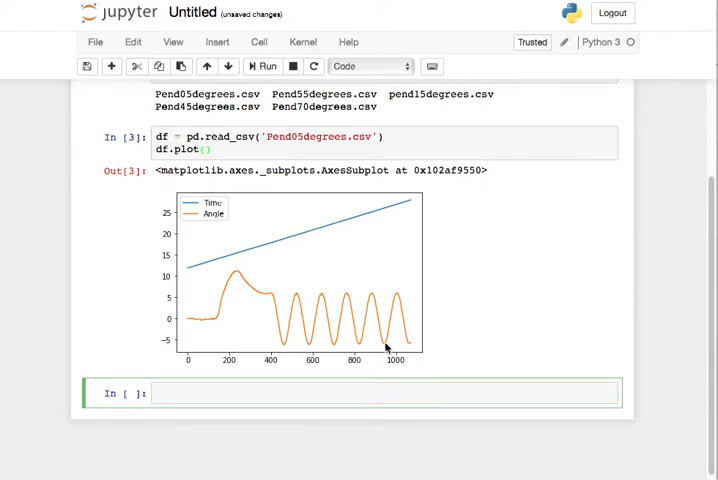
mouse_move(307, 188)
text([)
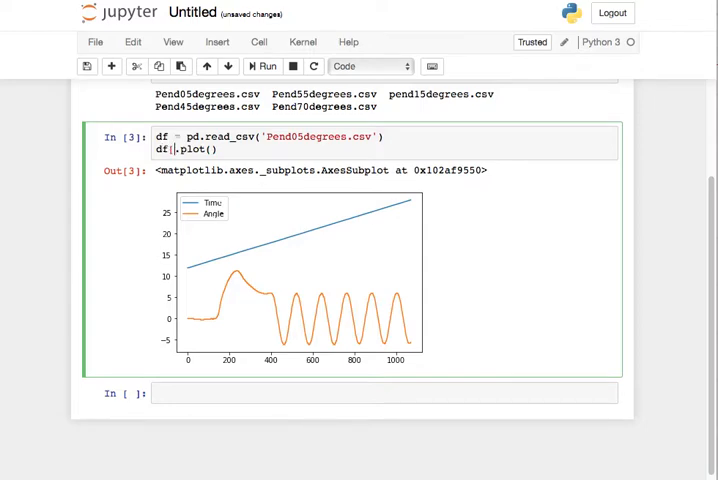
Change the plot to df[500:900].plot() to show only the steady oscillation.
text(500:)
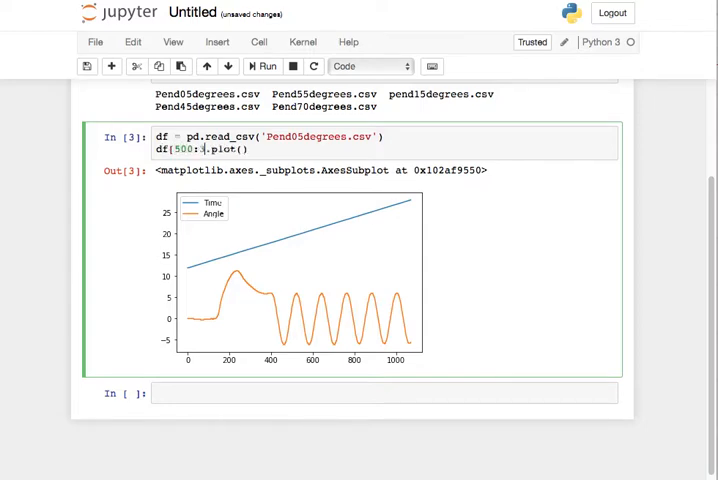
text(900)
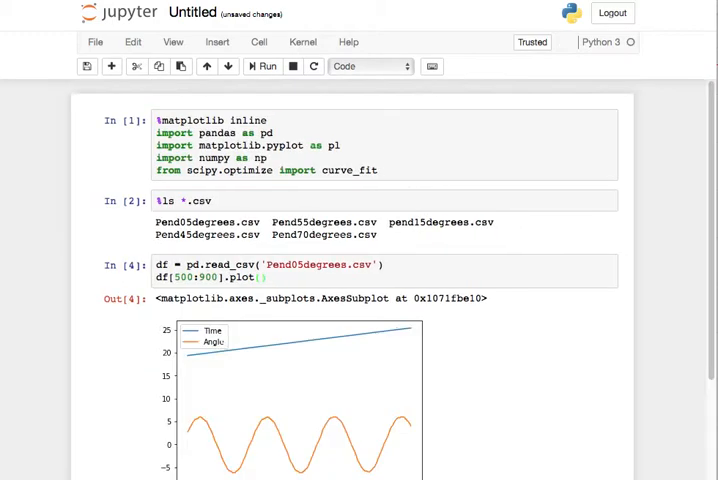
scroll(down, 3)
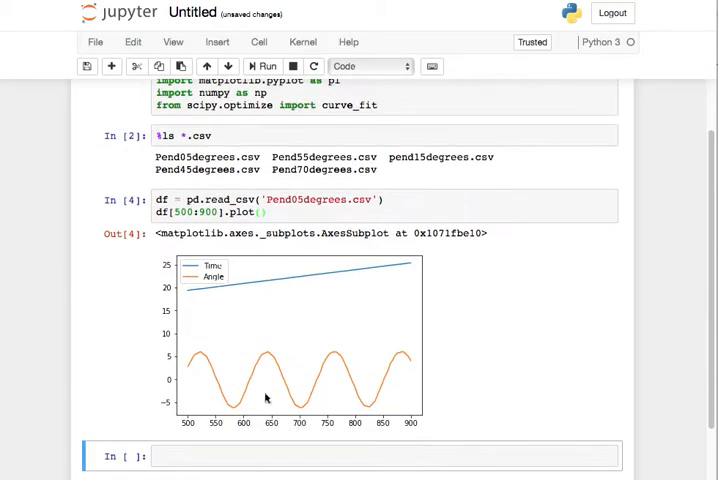
mouse_move(315, 251)
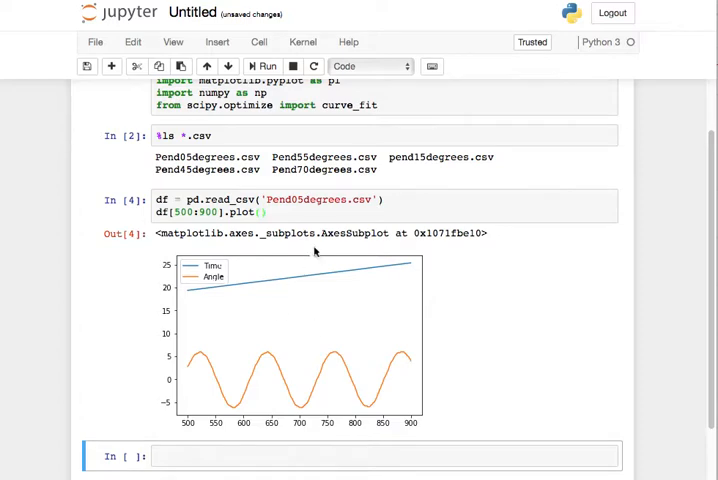
click(268, 213)
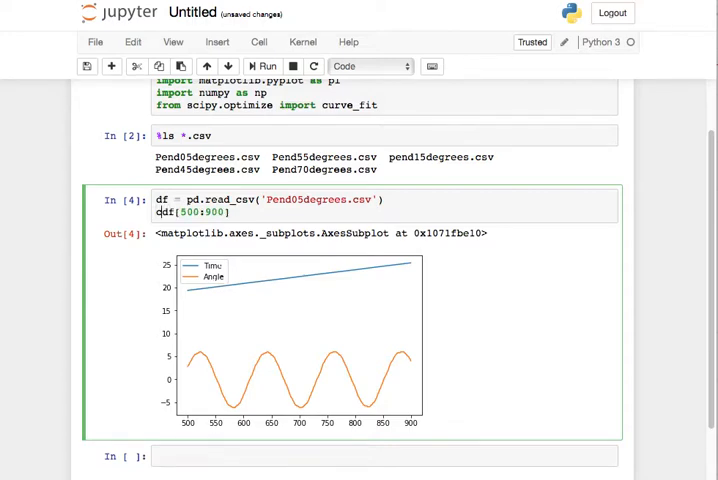
Store rows 500–900 of Pend05degrees.csv as good5d and rerun the cell.
text(g)
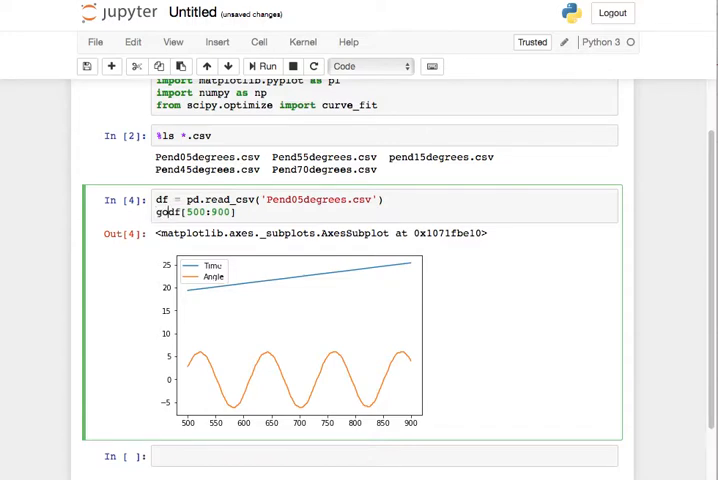
text(good5d =)
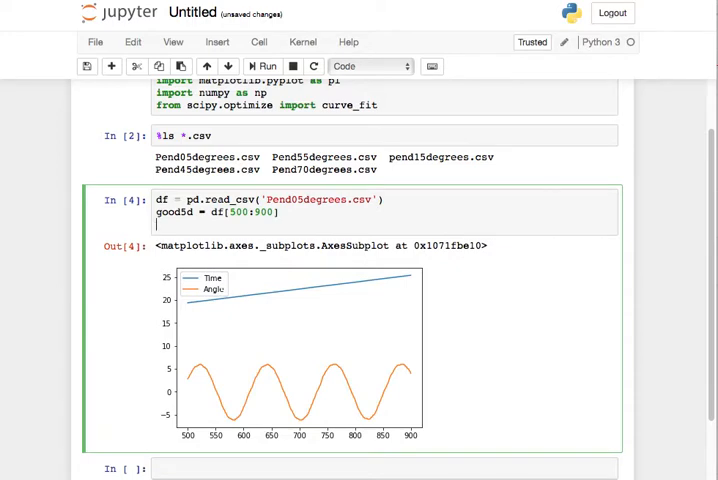
text(pl.plot(good5)
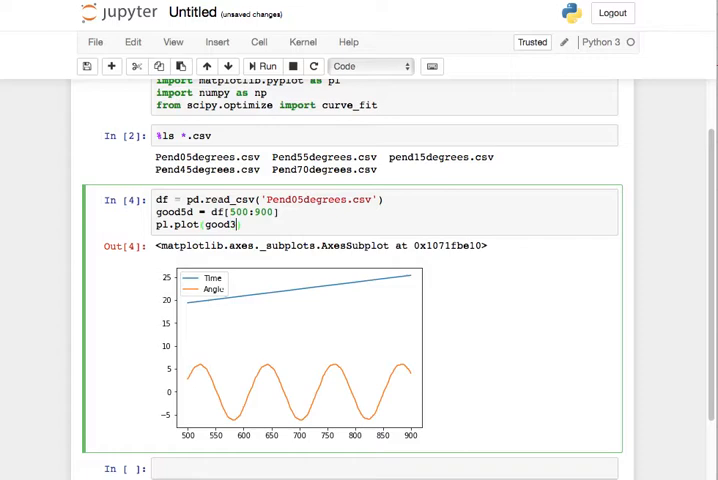
text(5d.Ti)
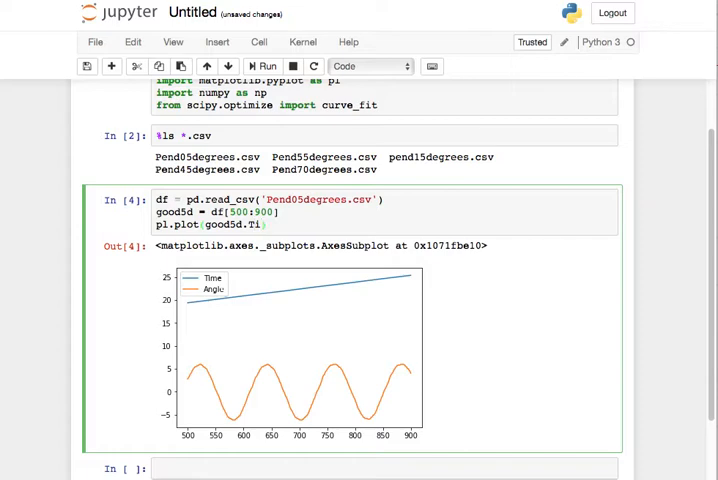
click(250, 223)
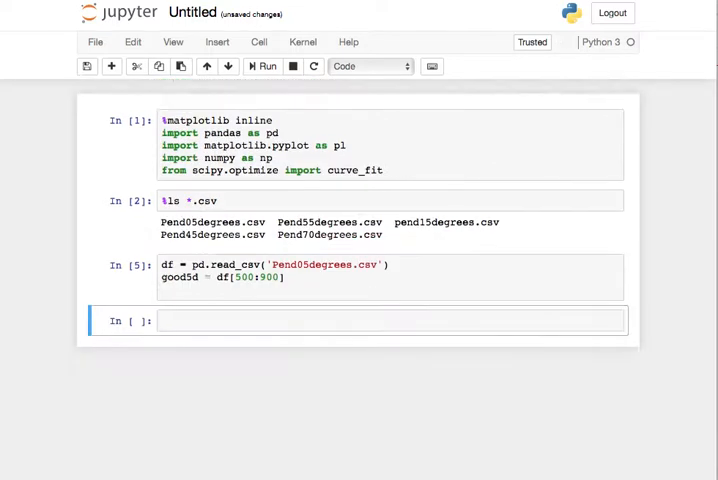
Run pl.plot(good5d.Time, good5d.Angle) to draw the oscillation curve.
text(g)
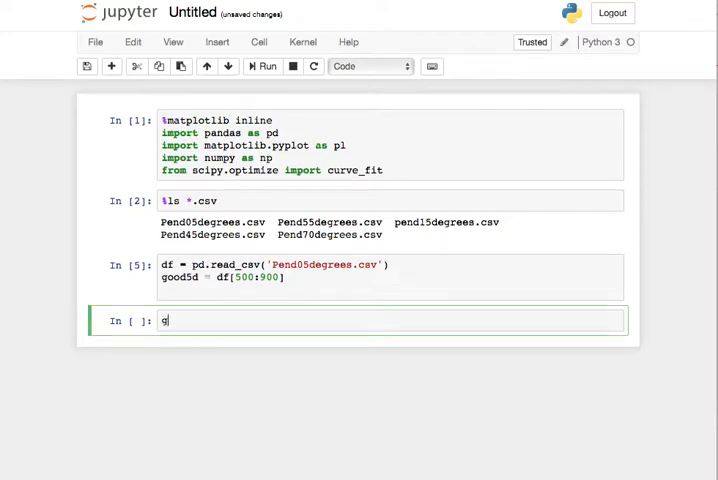
text(ood5d.Ti)
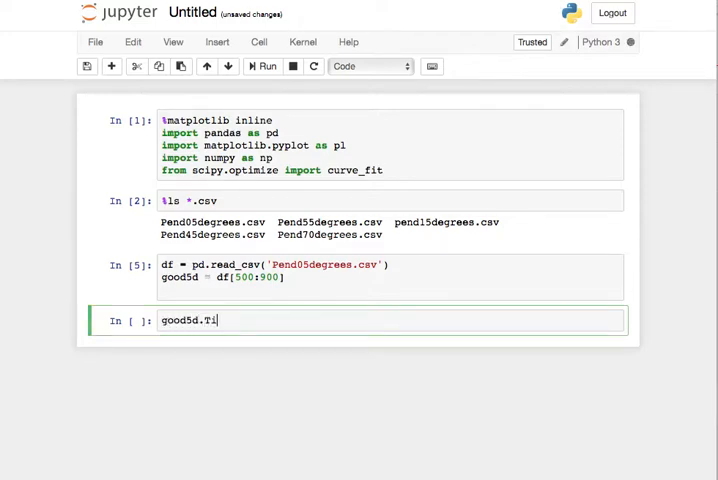
text(mem)
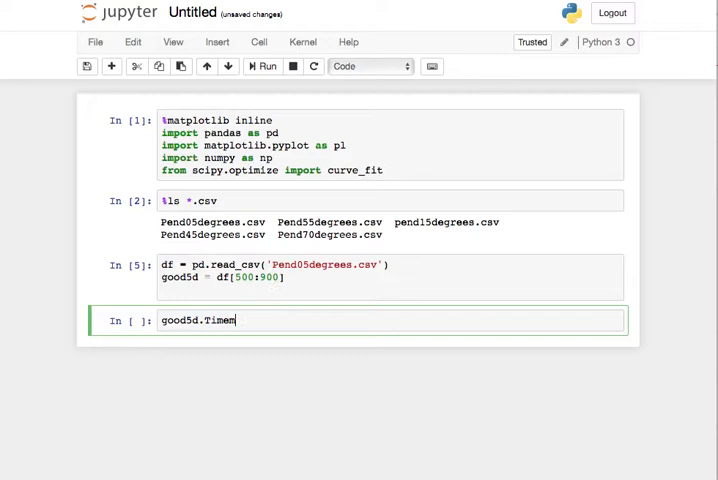
key(Backspace)
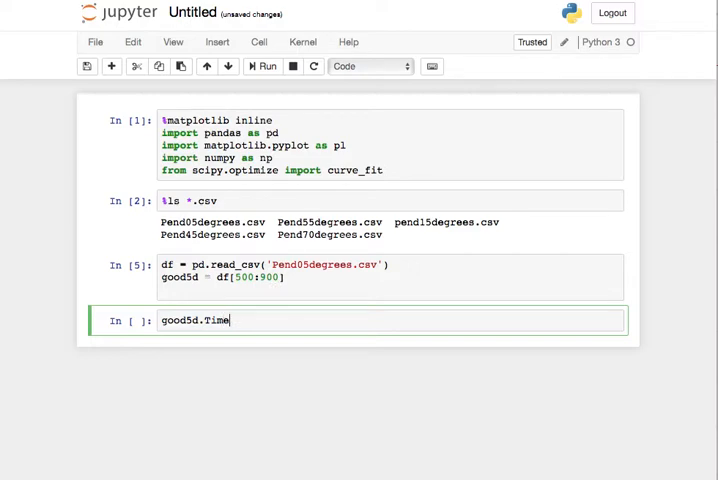
text(,good3)
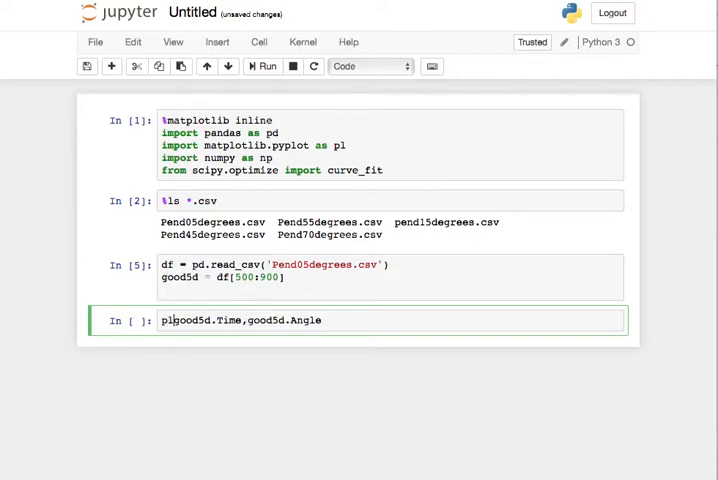
text(.plot()
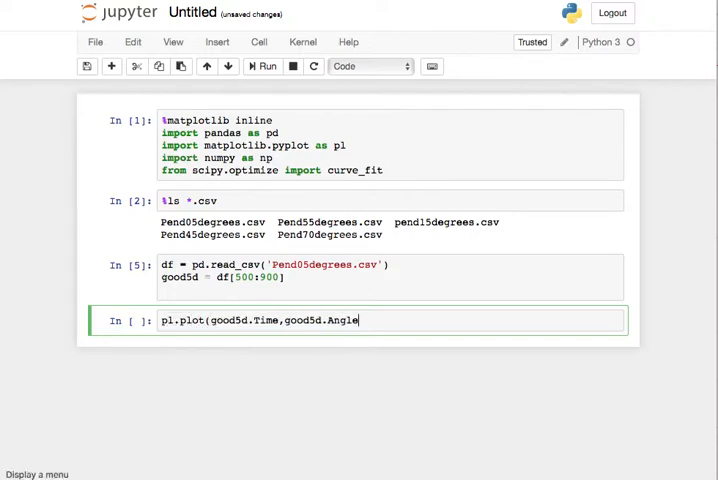
click(262, 66)
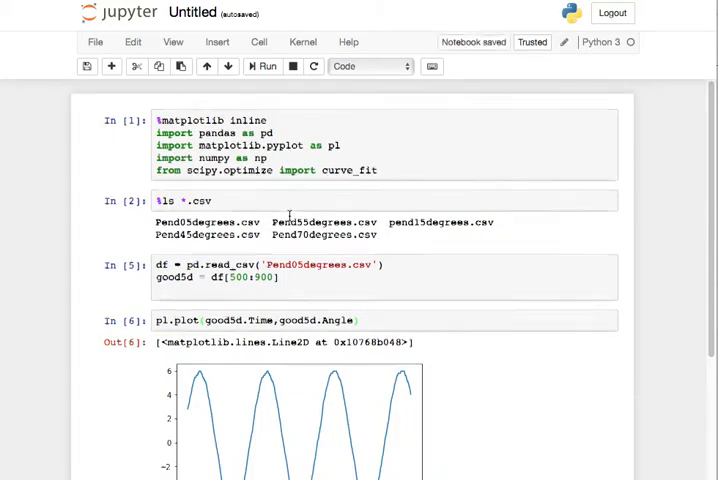
Add def model(t, A, omega, phi, offset): below the plotting code.
scroll(down, 3)
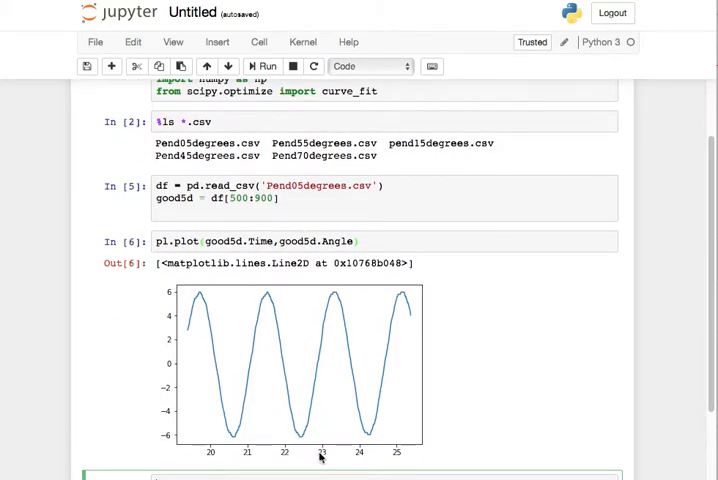
click(360, 241)
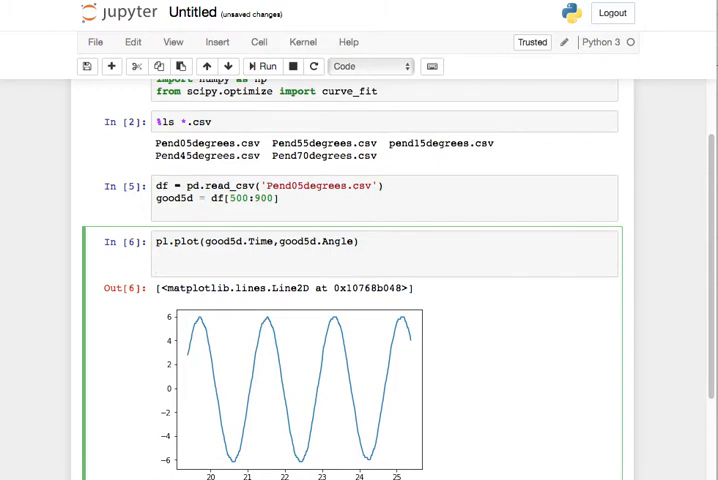
text(def)
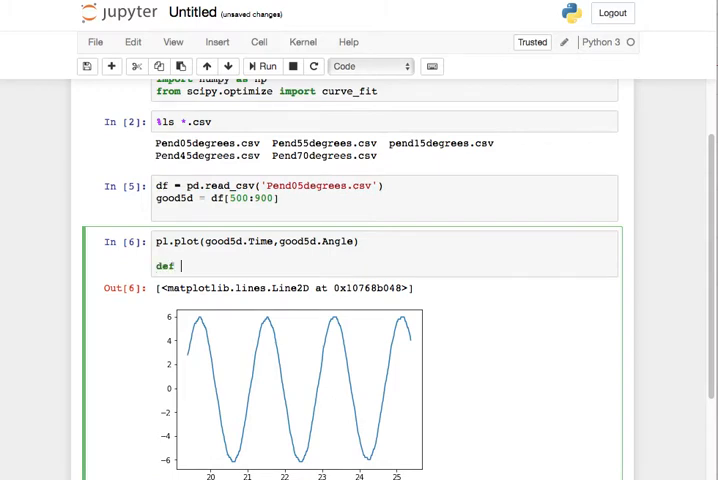
text(model()
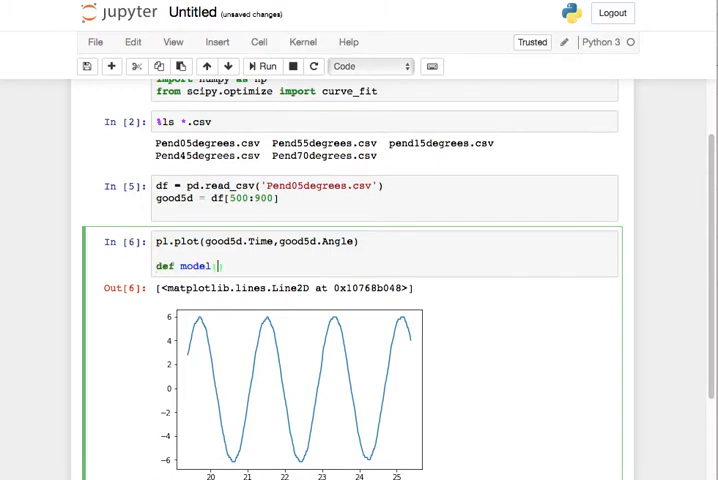
text((t, A, omega,)
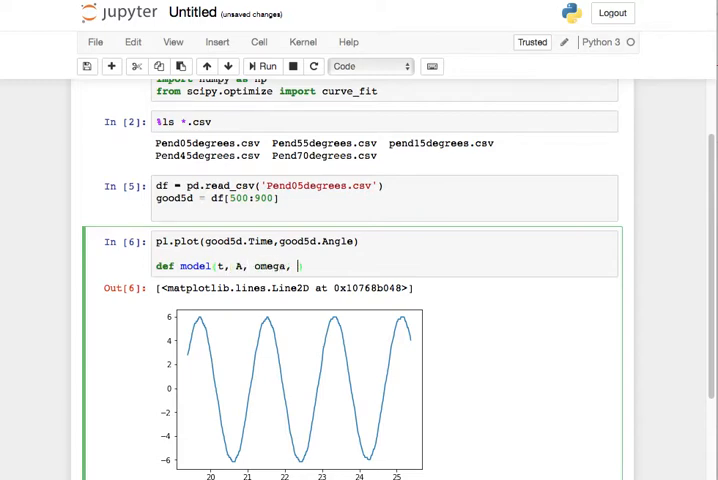
text(phi, o)
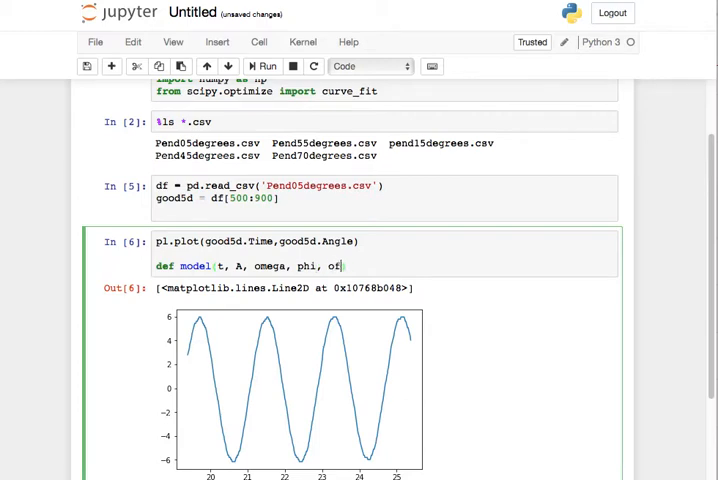
text(fset):)
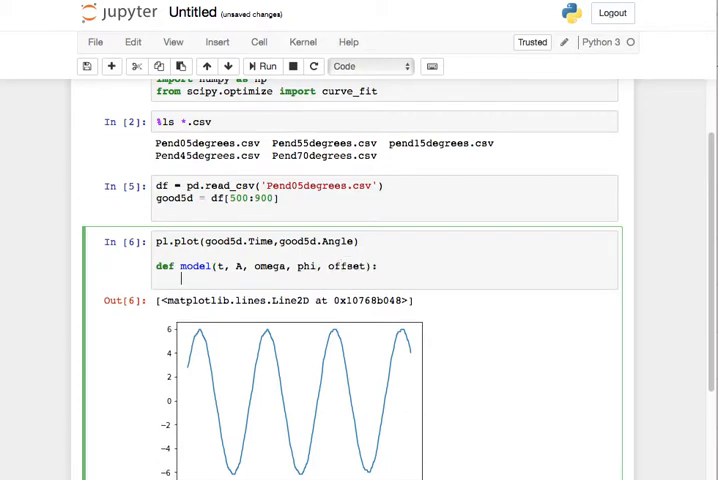
Make model return A*np.sin(omega*t + phi) + offset.
text(return)
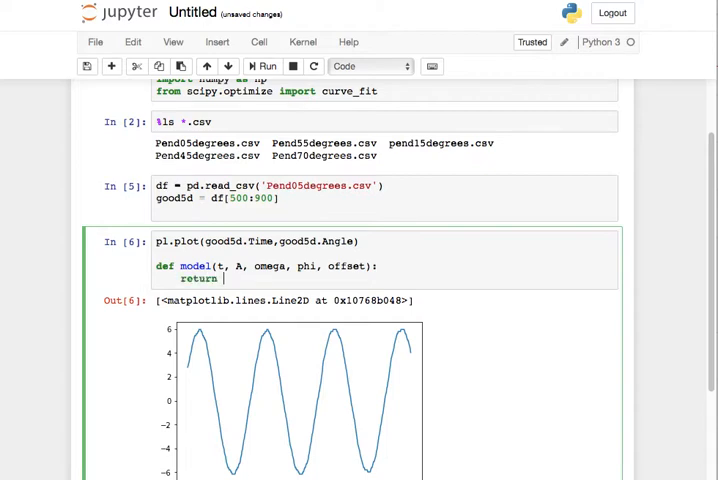
text(A*np)
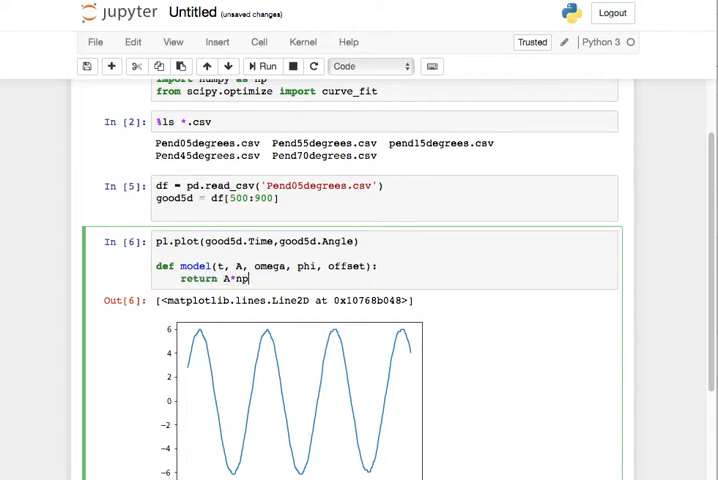
text(.sin()
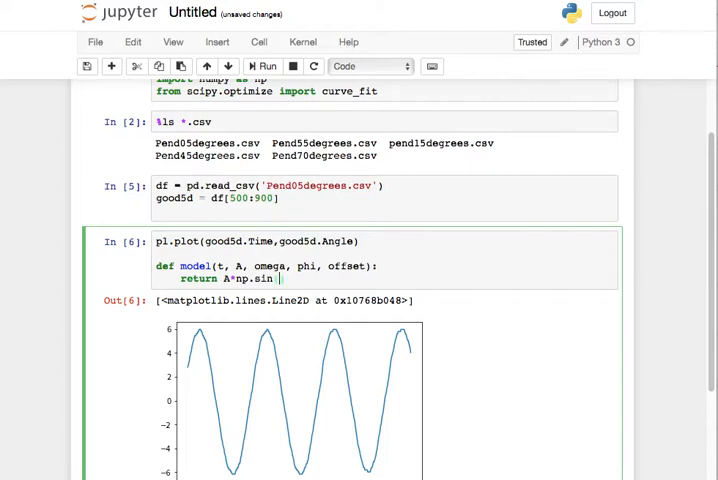
text(o)
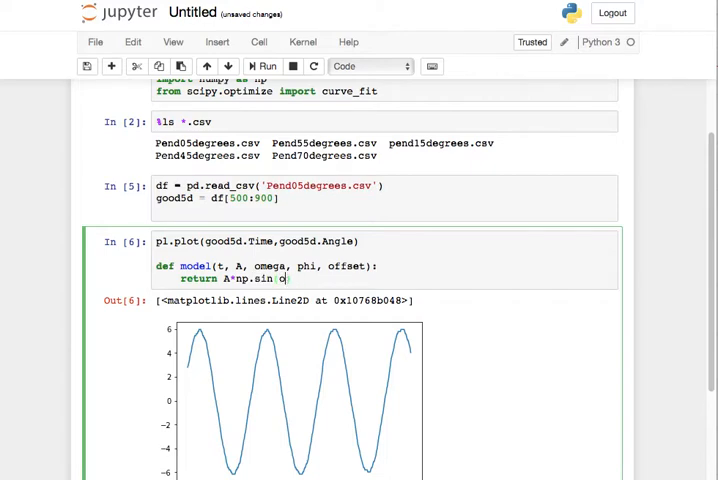
text(mega*t)
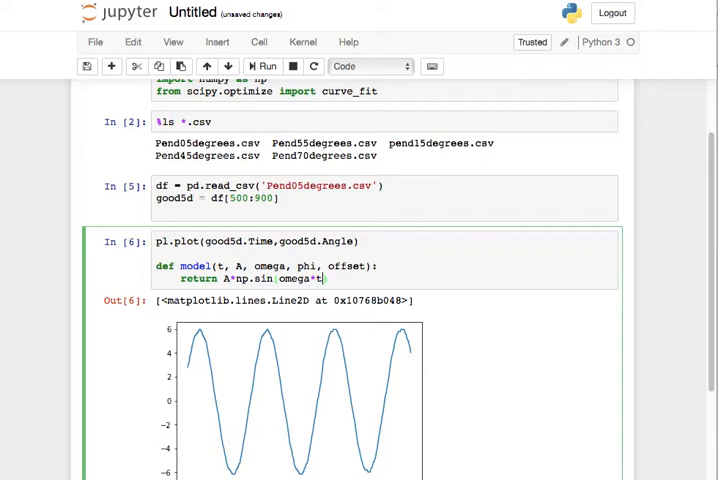
text(+ phi)
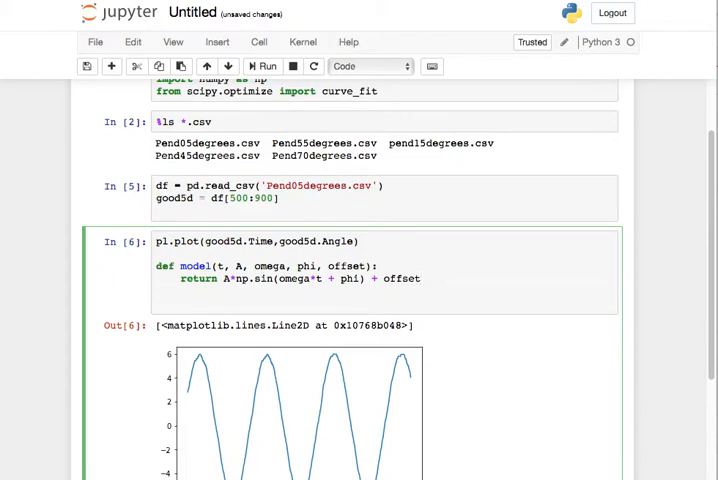
scroll(down, 3)
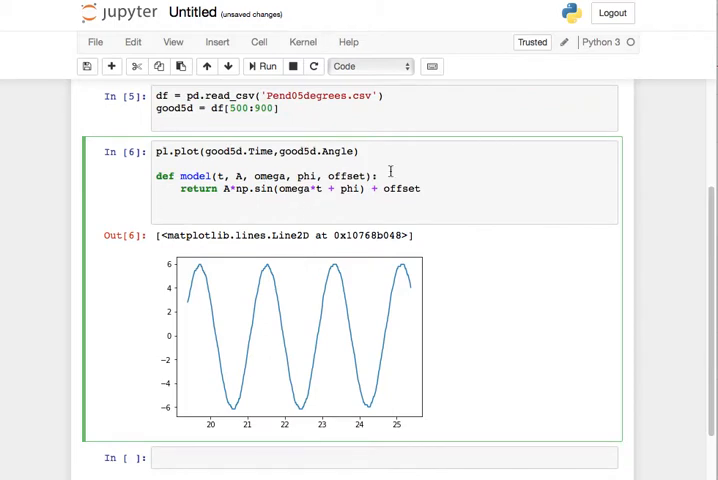
click(132, 41)
text(pl.)
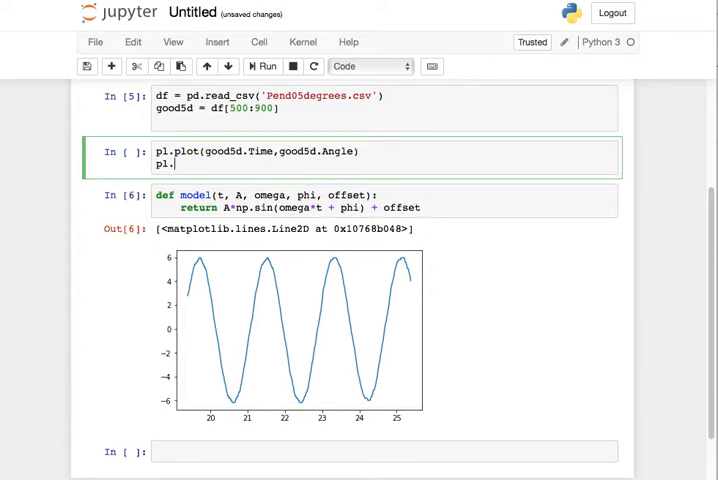
text(grid()
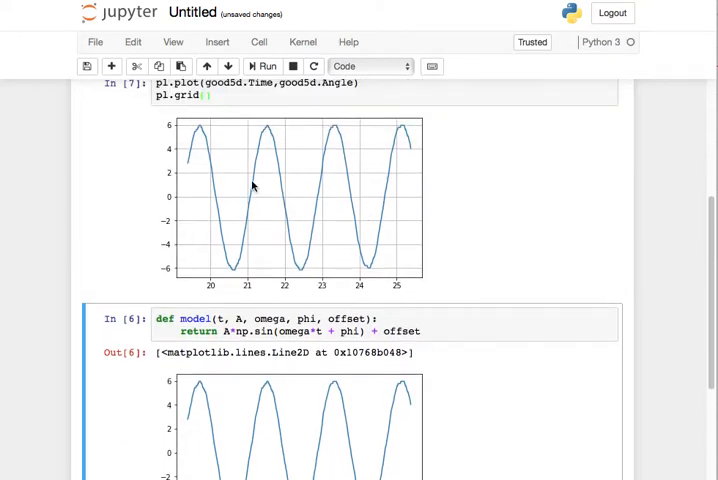
mouse_move(197, 135)
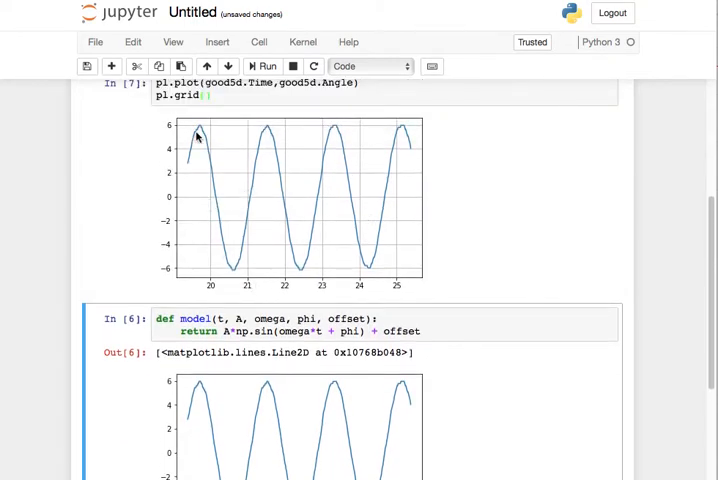
mouse_move(303, 201)
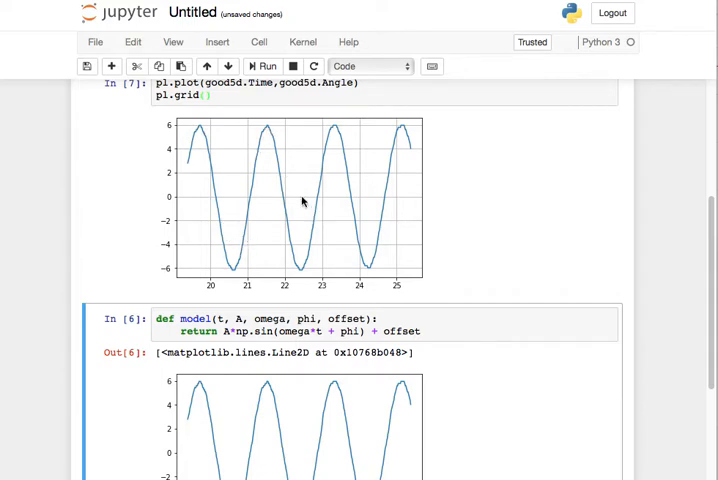
mouse_move(217, 139)
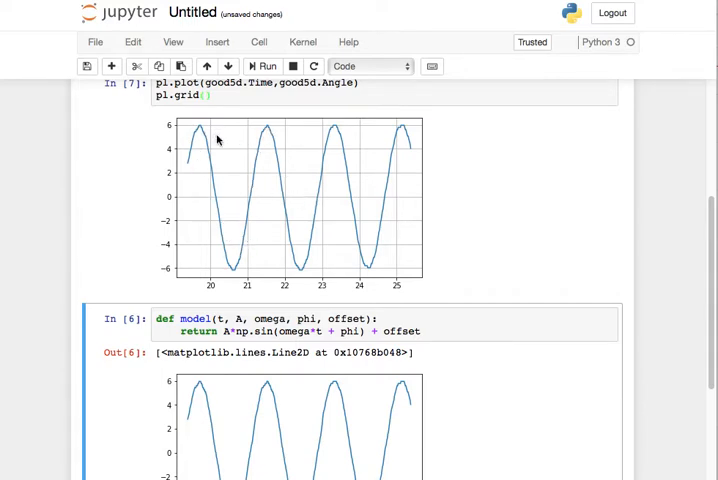
mouse_move(257, 220)
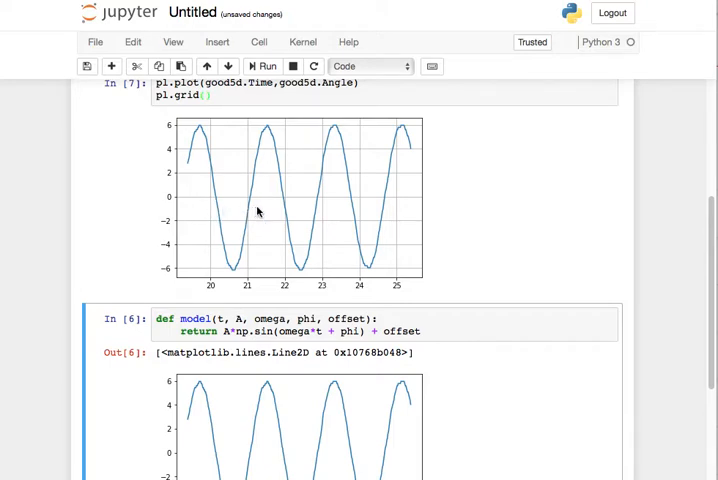
mouse_move(249, 202)
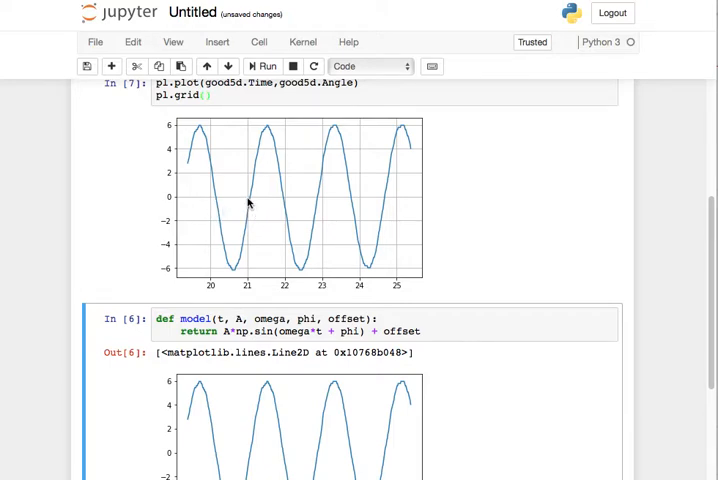
mouse_move(315, 204)
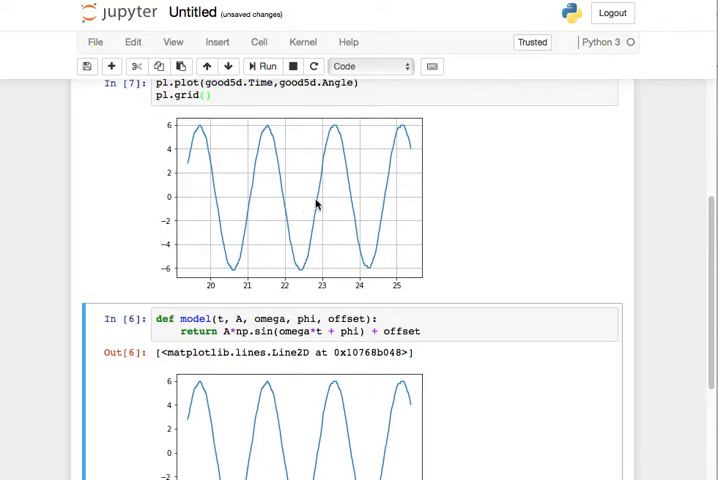
mouse_move(253, 205)
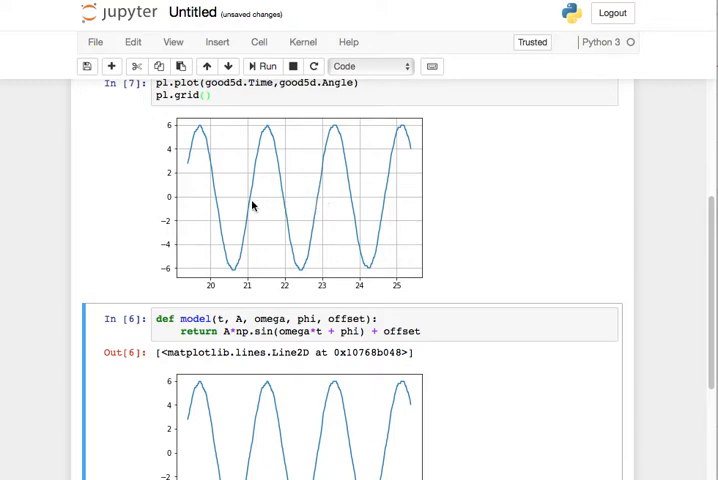
mouse_move(314, 202)
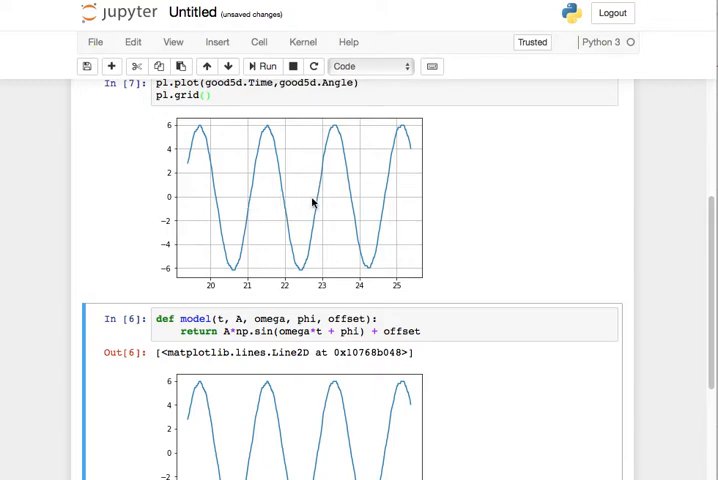
mouse_move(305, 184)
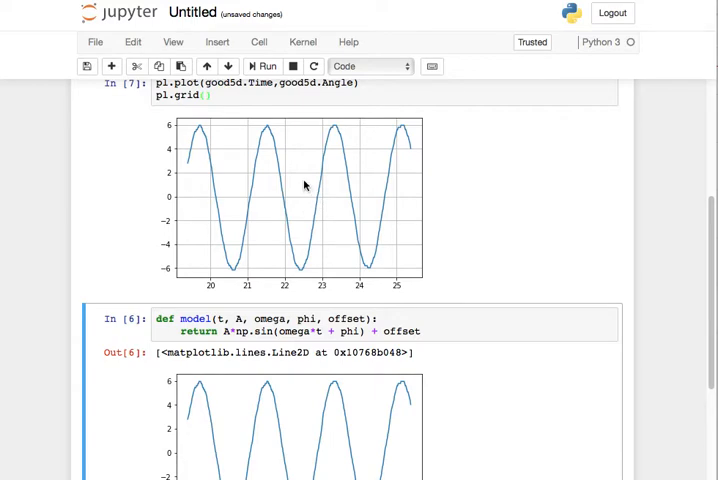
scroll(down, 3)
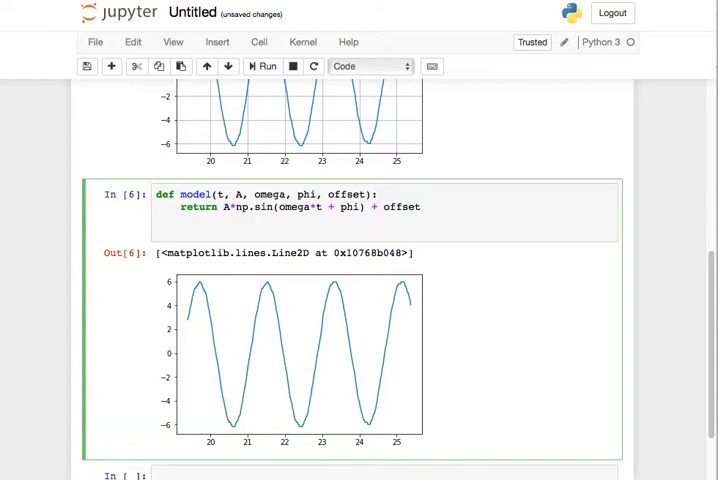
Add initial guesses A0 = 6 and omega0 = 2*np.pi/1.8 under the model function.
text(A0 =)
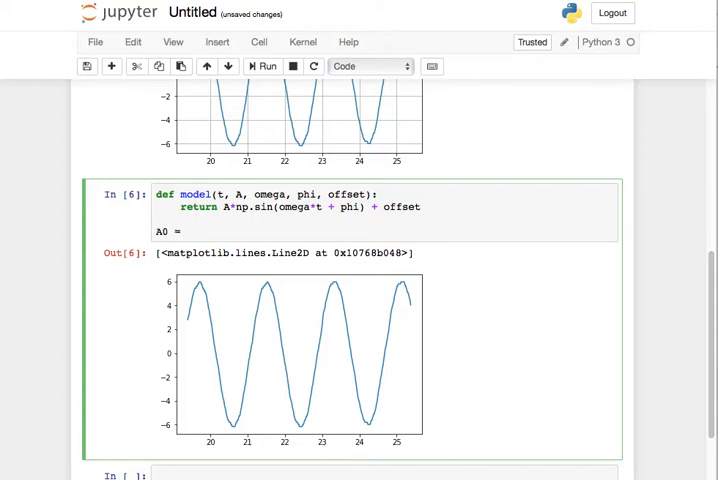
text(6)
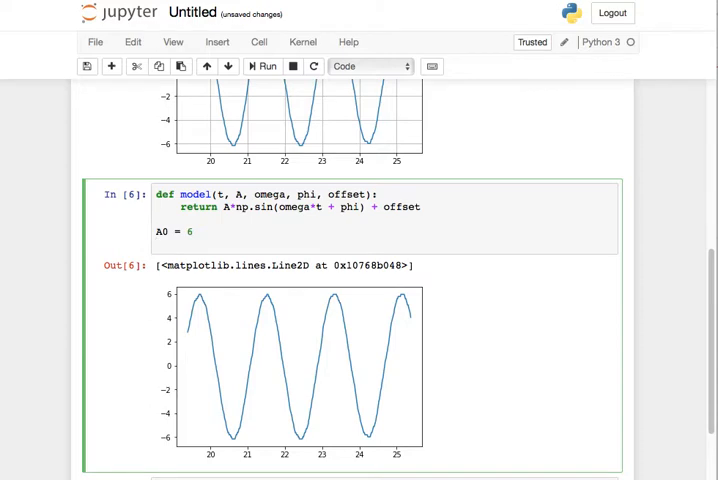
text(om)
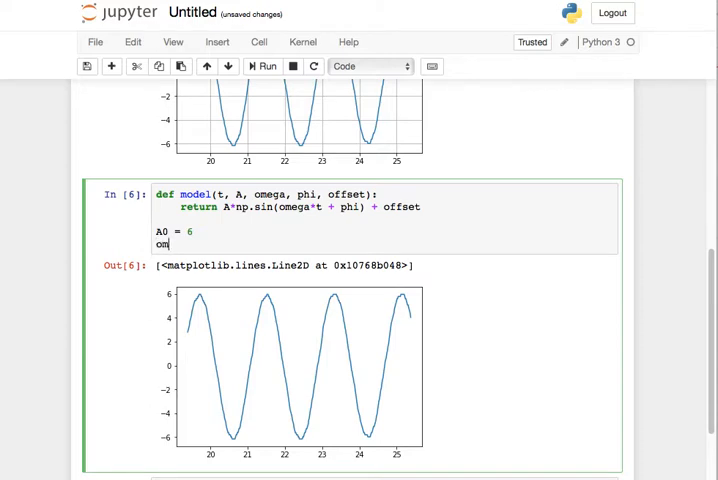
text(ega0 =)
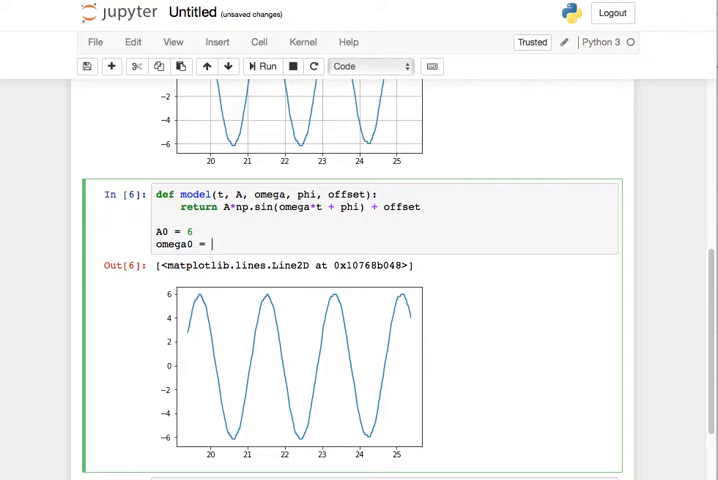
text(2*)
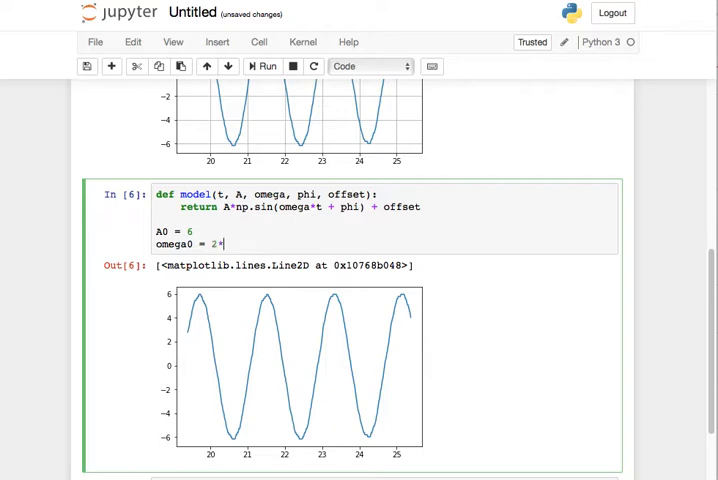
text(np.pu)
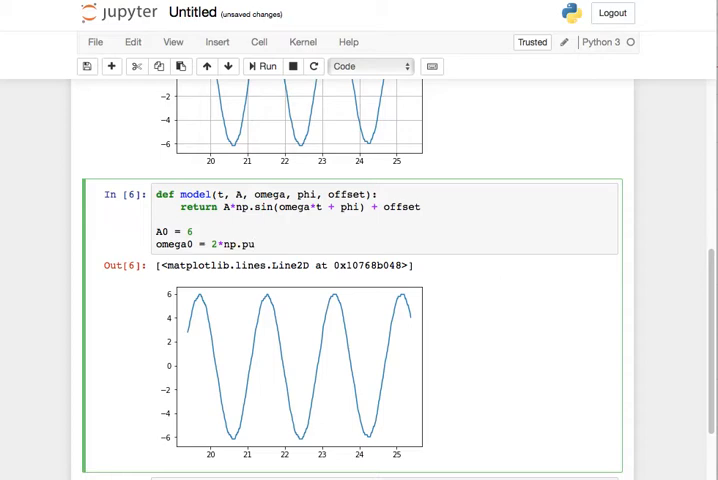
text(/)
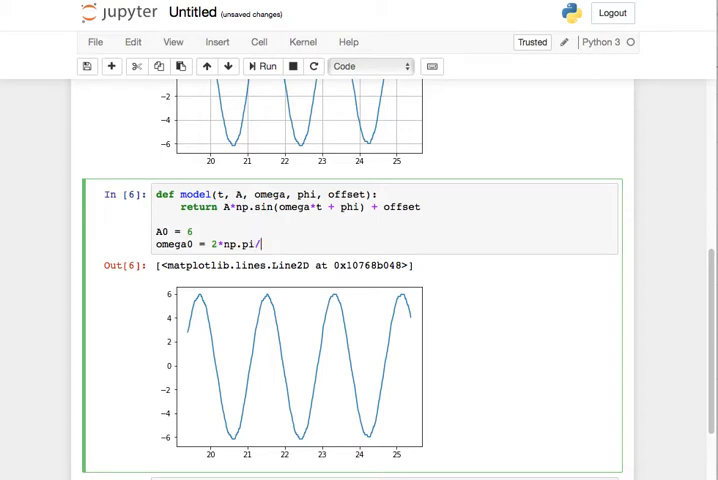
text(1.8)
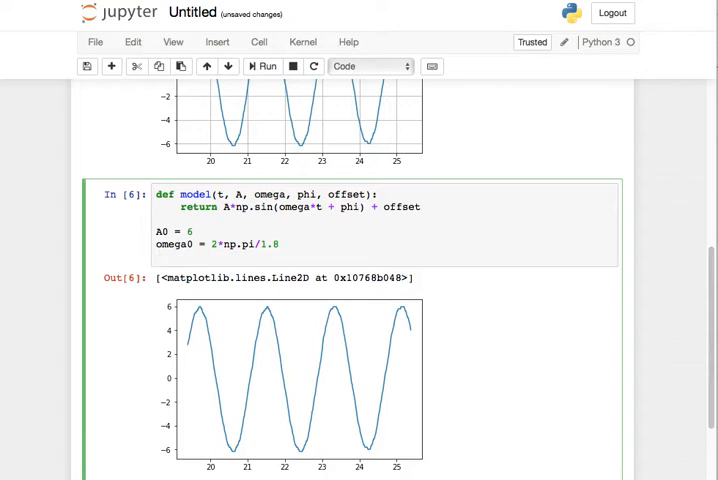
scroll(down, 3)
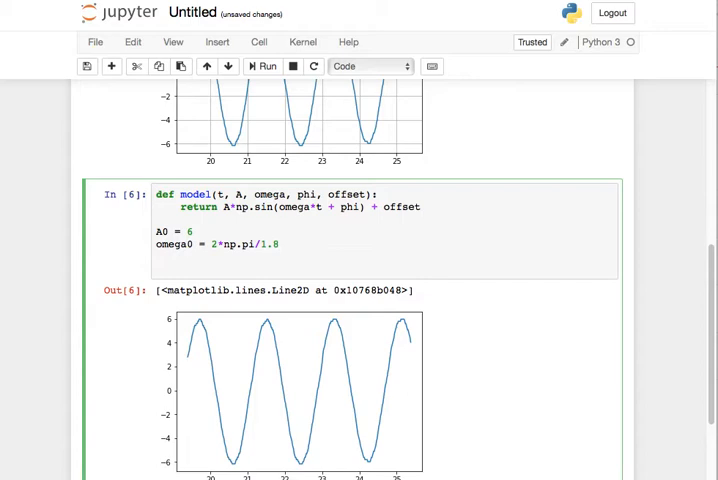
Write par, cov = curve_fit(model, good5d.Time, good5d.Angle, p0=(A0, omega0, 0, 0)).
text(par, co)
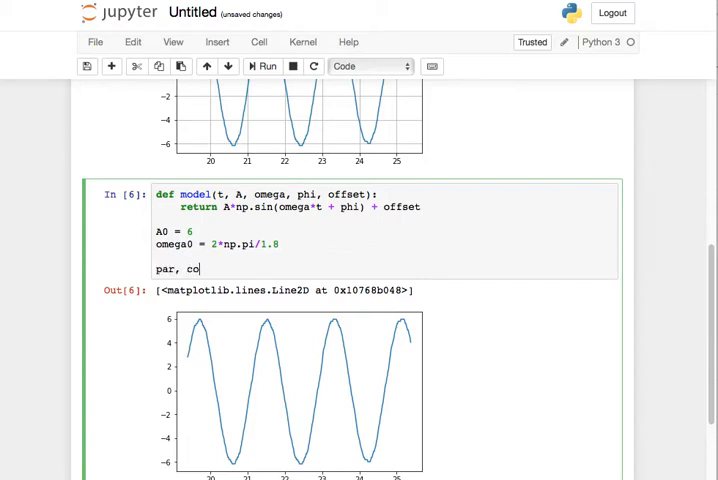
text(v = cur)
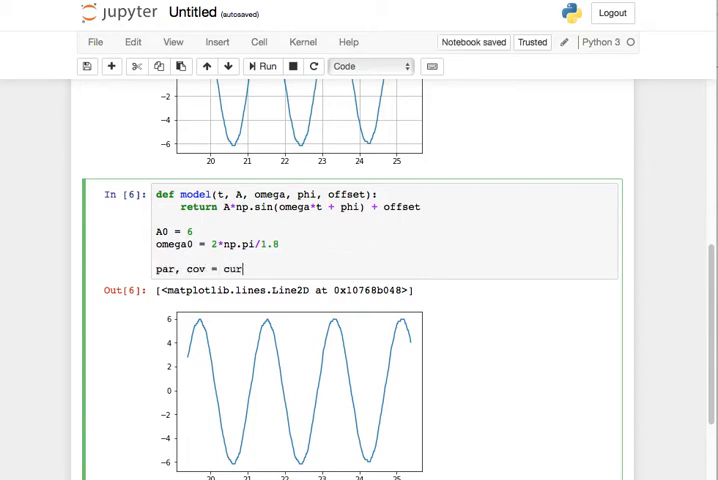
text(ve_fit(model,)
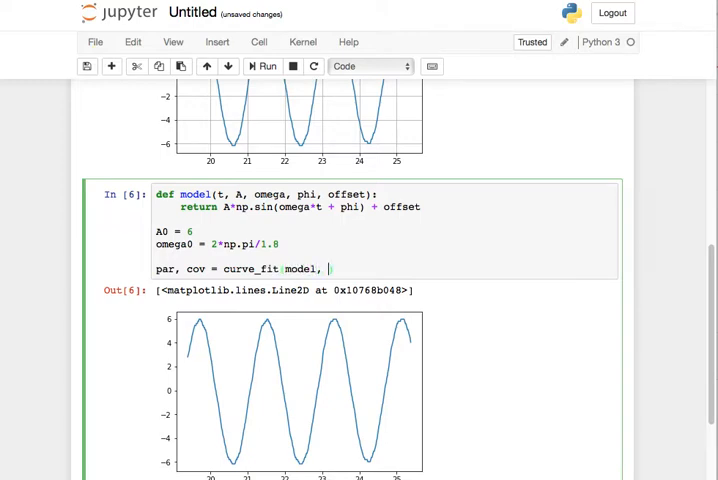
text(good5d)
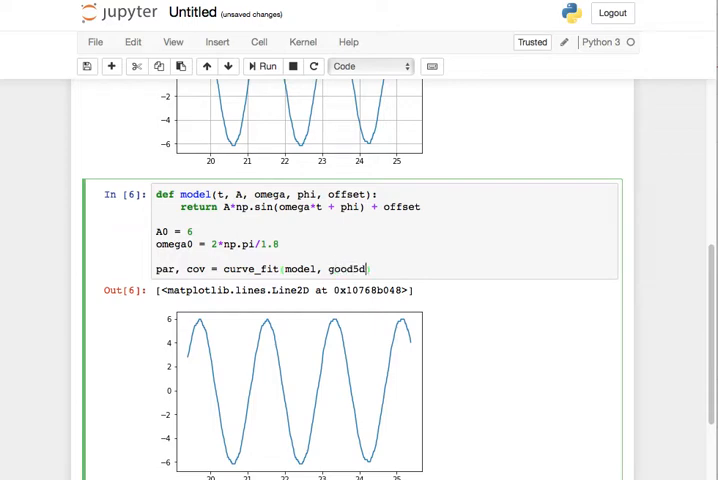
text())
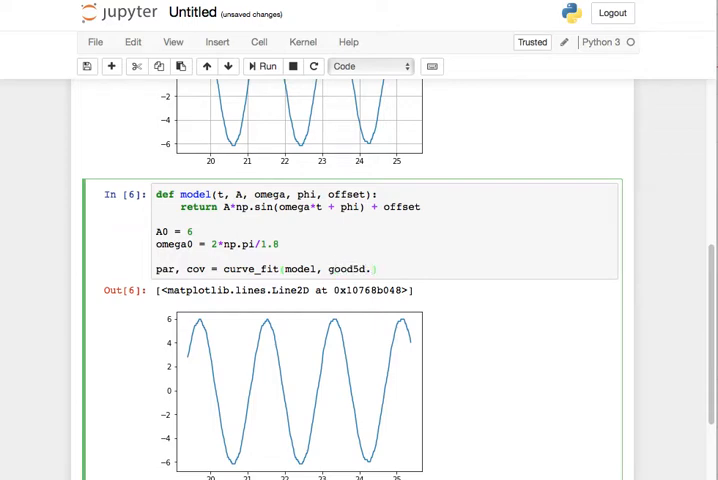
text(.Time, good)
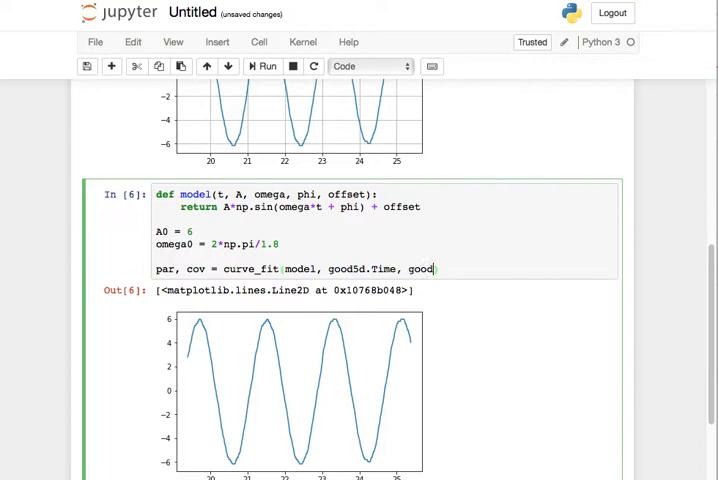
text(5d.Angl)
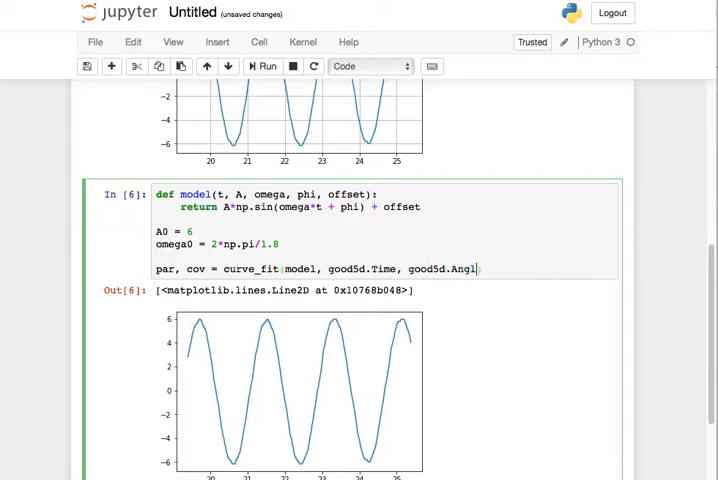
text(, p)
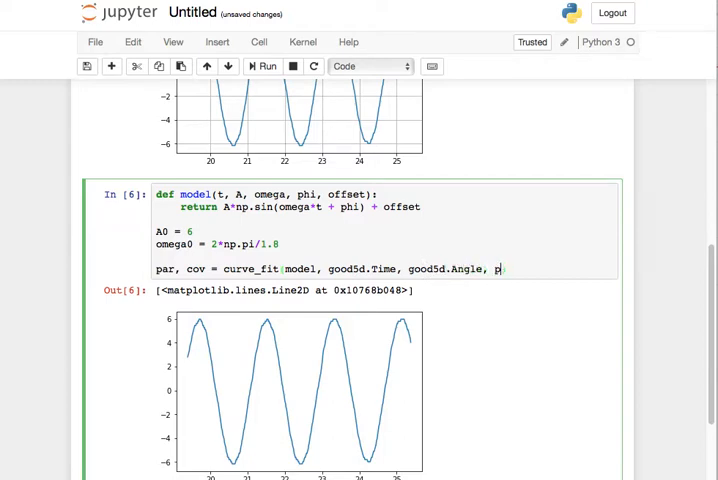
text(0=[)
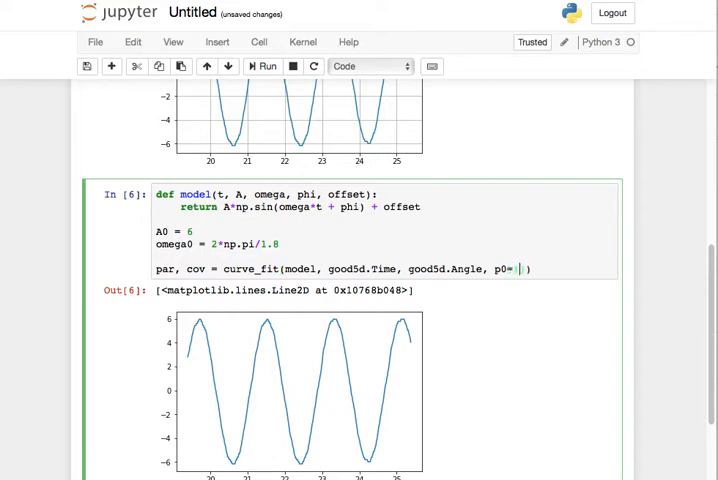
text((A0)
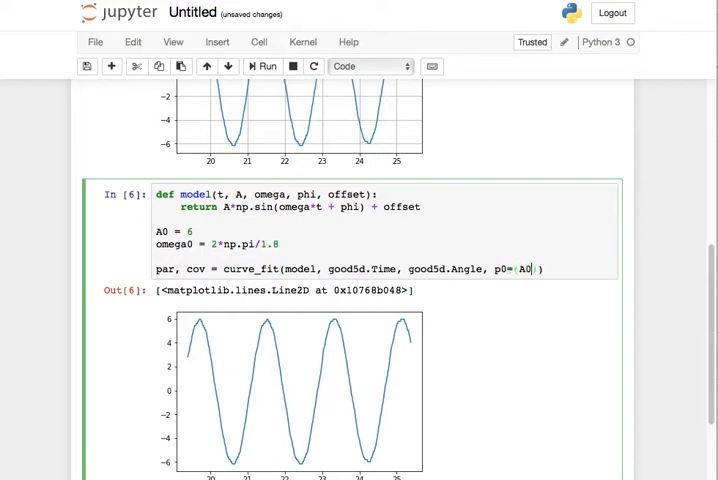
text(, omega0)
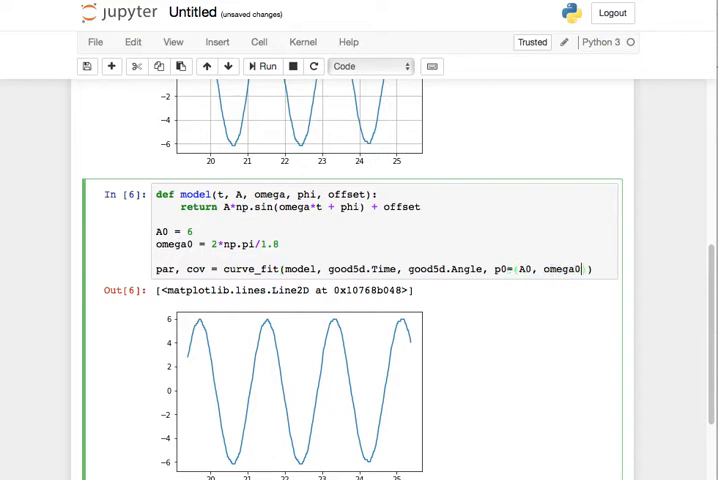
text(, 0, 0)
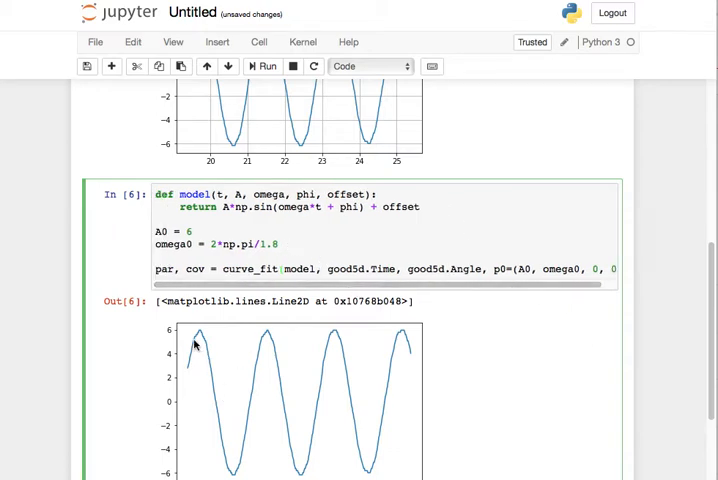
mouse_move(228, 357)
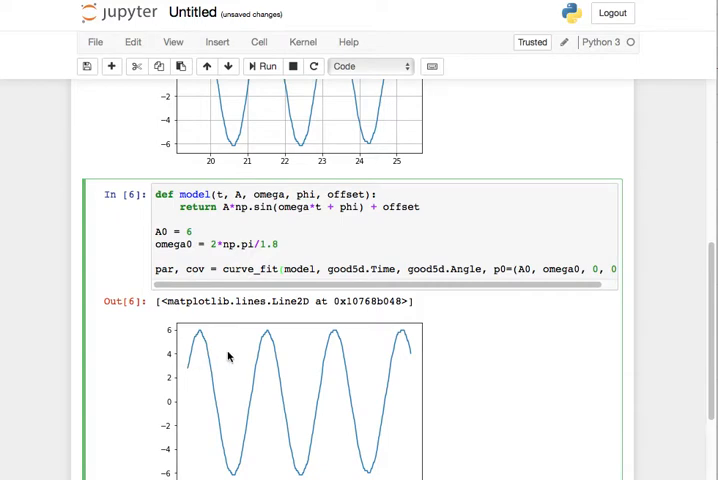
scroll(down, 3)
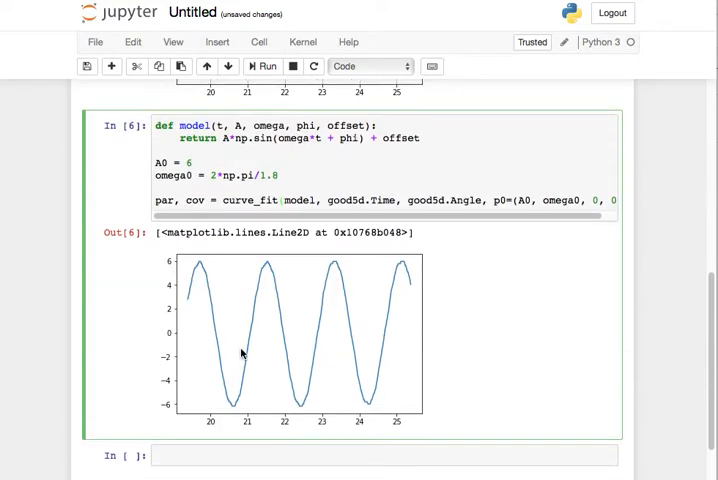
scroll(up, 3)
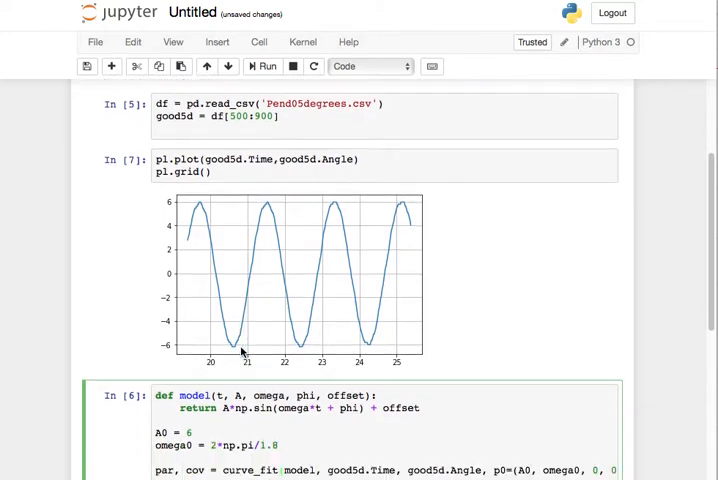
scroll(down, 3)
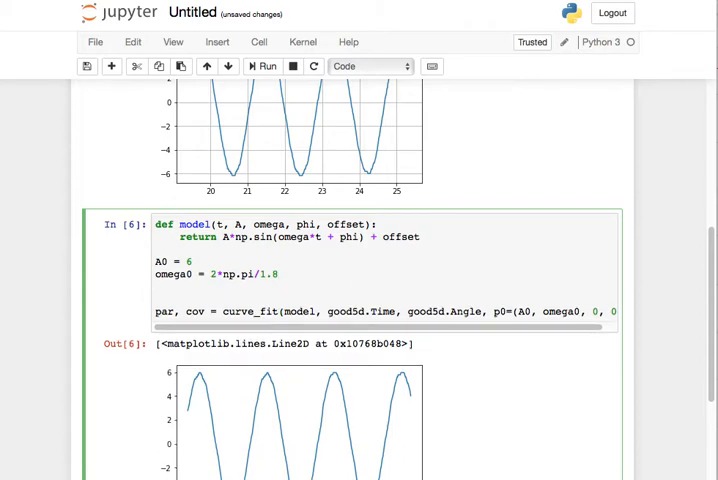
Define the angle uncertainty dtheta = 360.0/1000 in the fitting cell.
text(dtheta =)
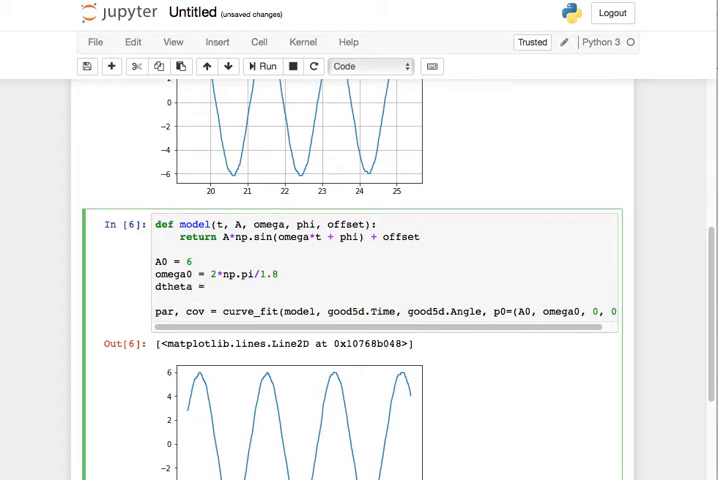
text(360.0)
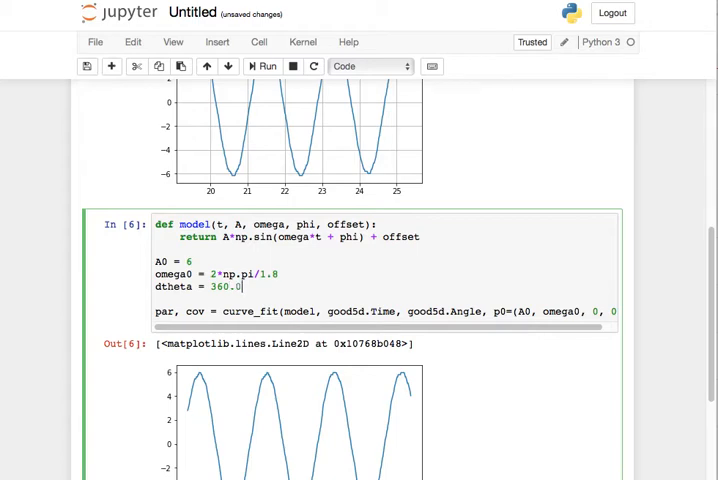
text(/10)
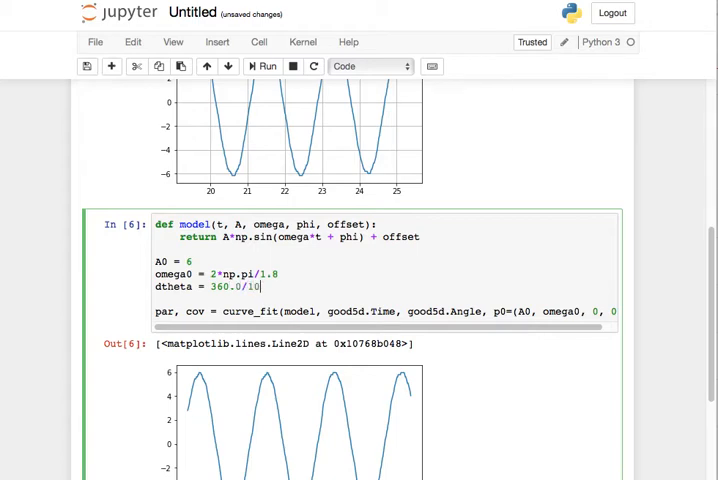
text(00)
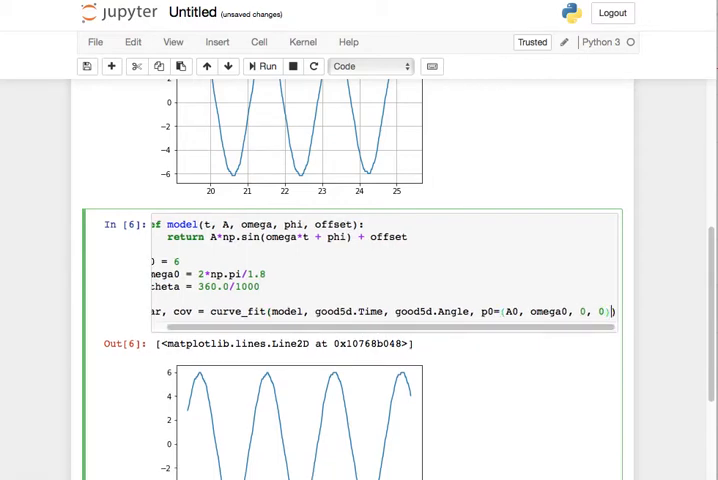
Define sig = np.ones(len(good5d.Time))*dtheta above the curve_fit call.
text(sig = np.a)
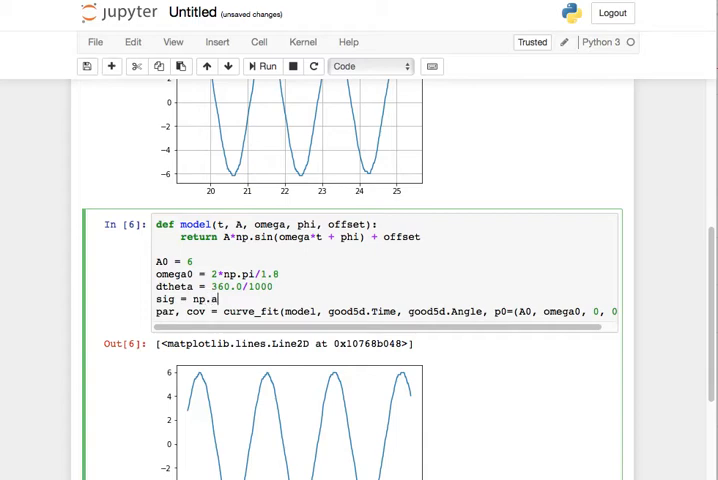
key(BackSpace)
text(ones()
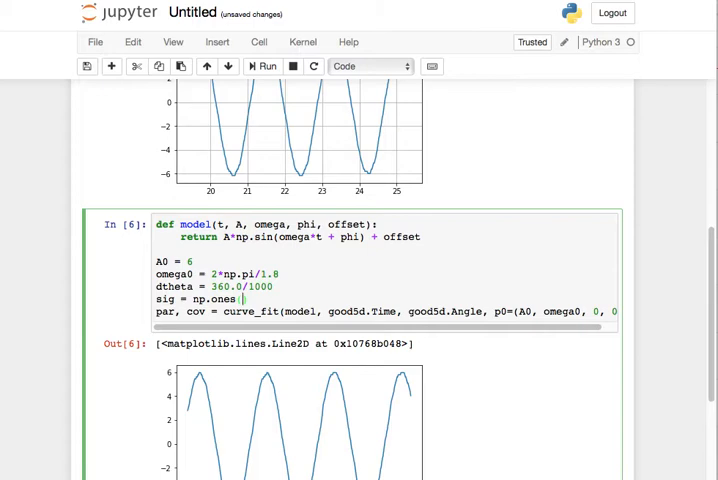
text(len()
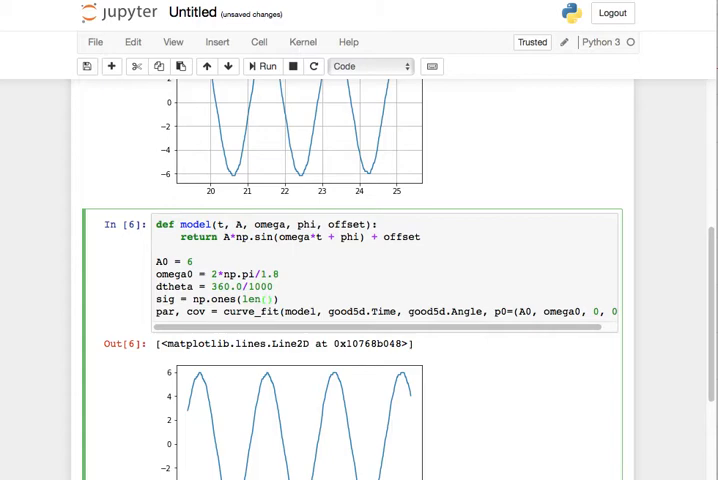
text(df)
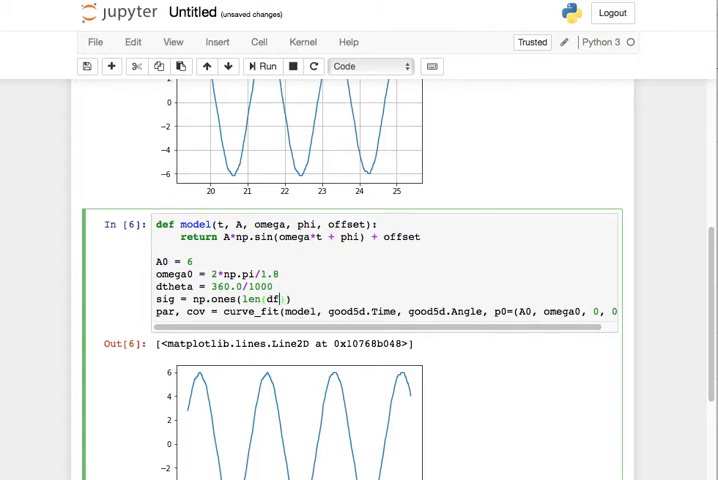
text(good5d)
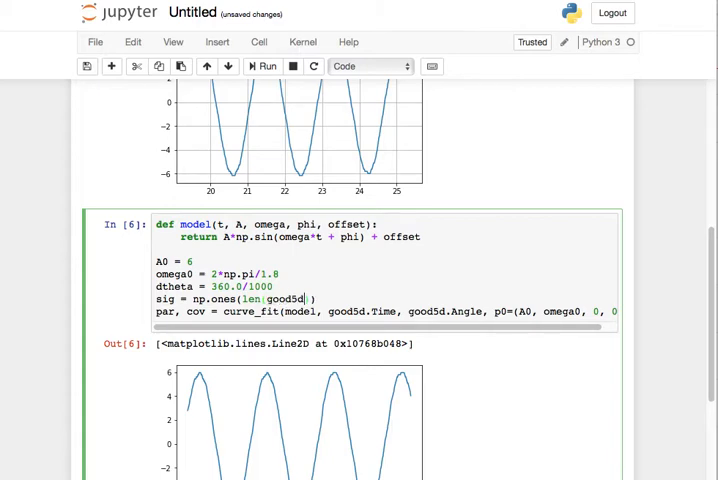
text(.Time)
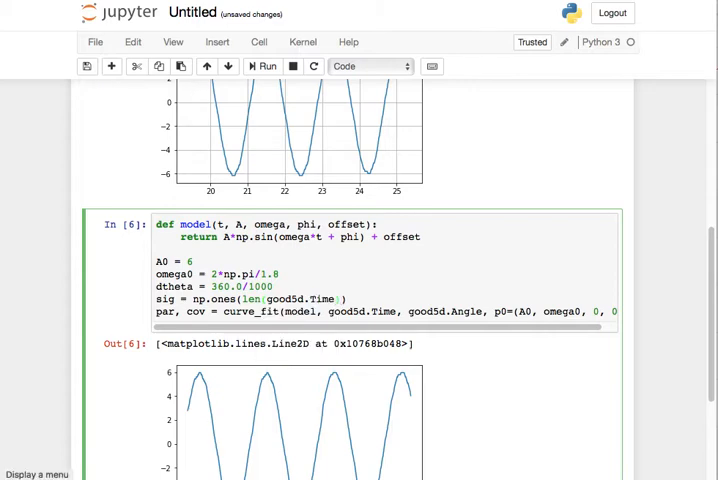
text(*d)
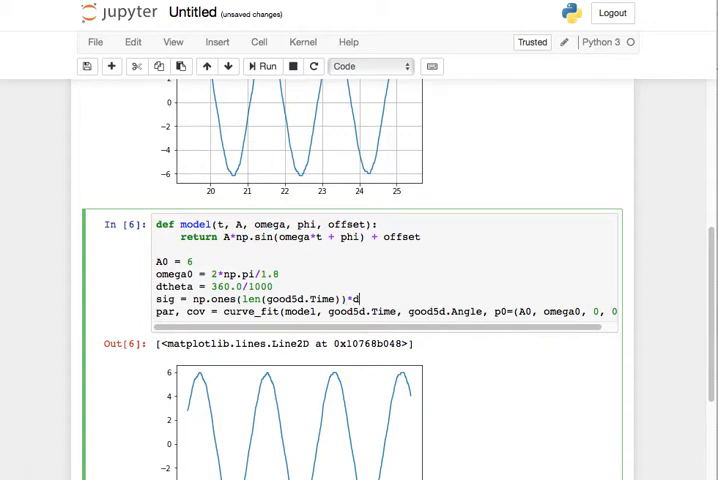
text(theta)
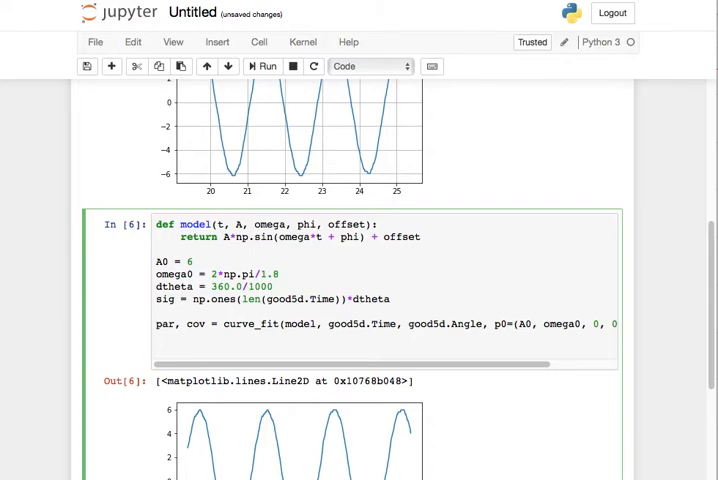
Append 'par' to the fitting cell, run it to show [6.0357, 3.4684, 2.3489, -0.0811], and save.
text(par)
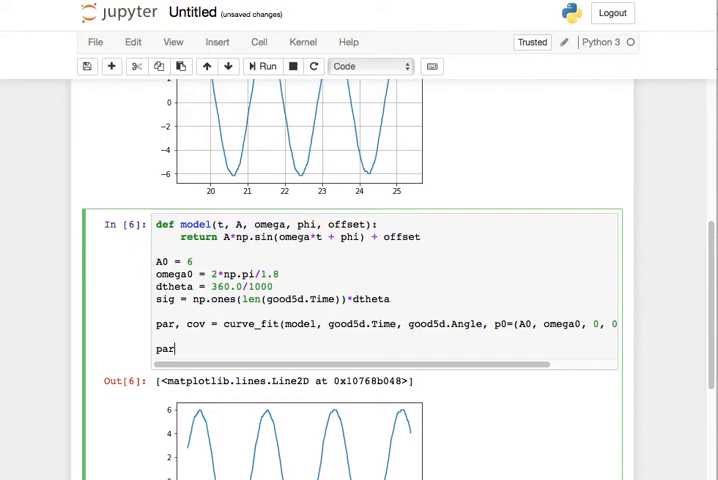
click(264, 66)
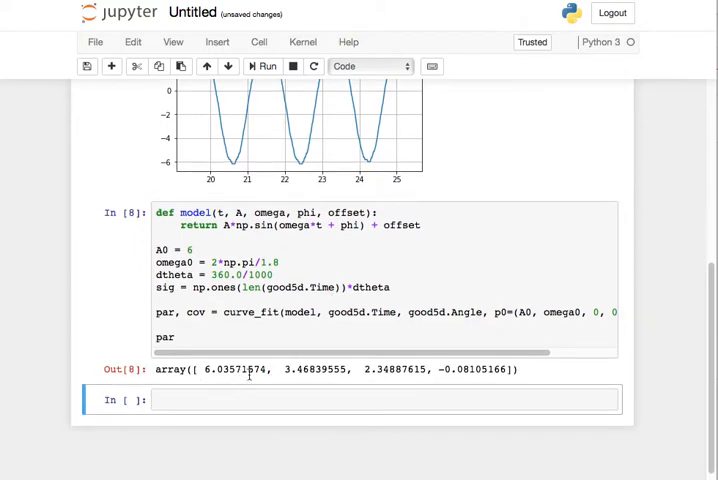
key(ctrl+s)
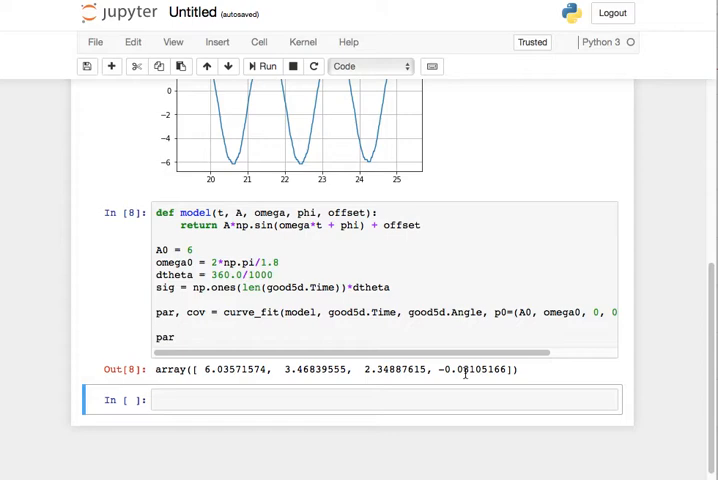
mouse_move(353, 384)
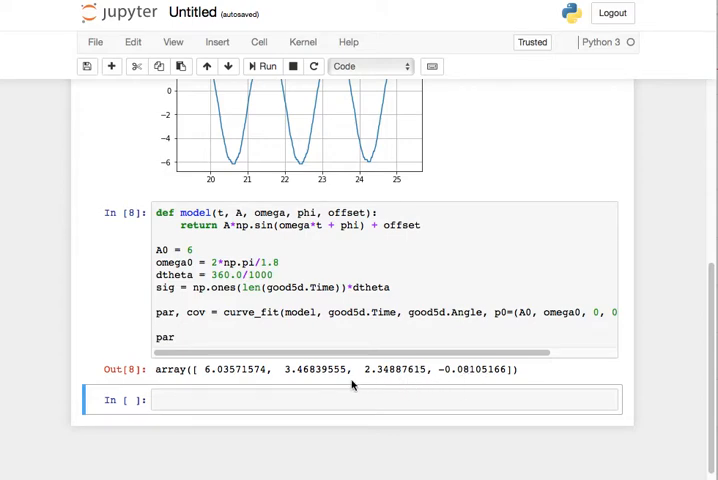
click(308, 342)
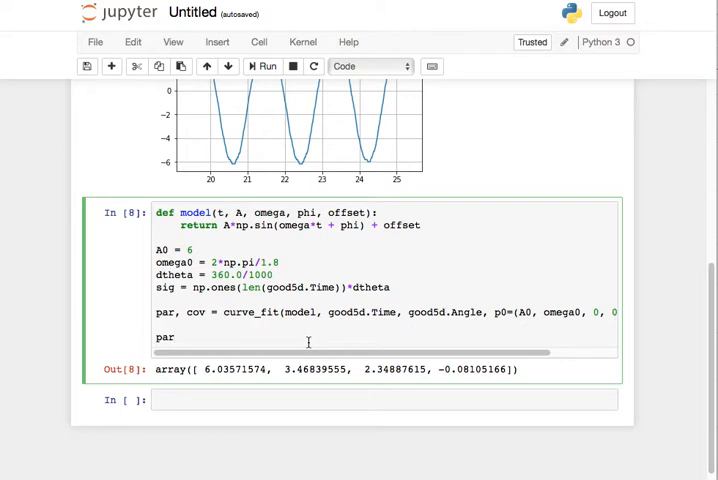
click(174, 337)
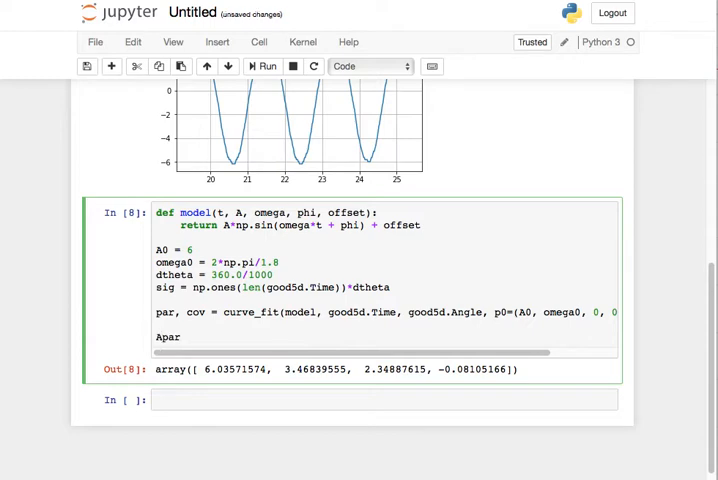
Unpack A, omega, phi, Offset and uncertainties via np.sqrt(np.diag(...)), and print A = 6.036 +/- 0.009.
text(A,omega,par)
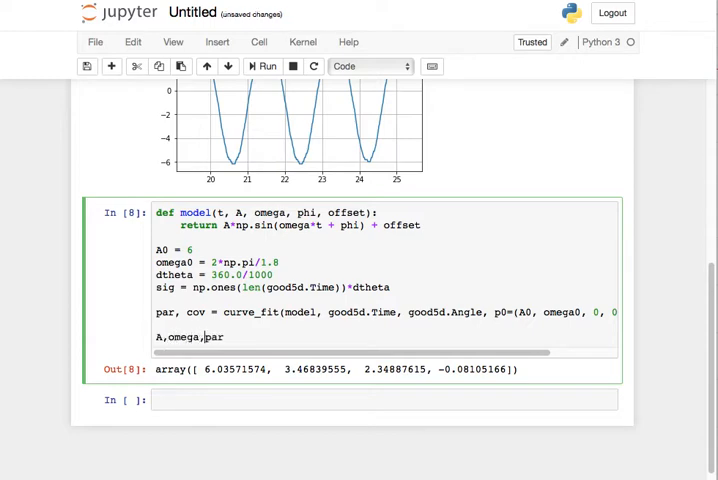
text(phi,offset = p)
text(dA)
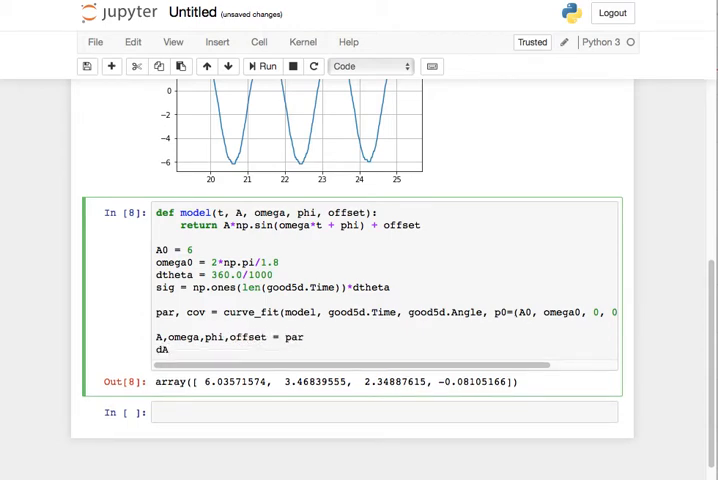
text(, dOmega)
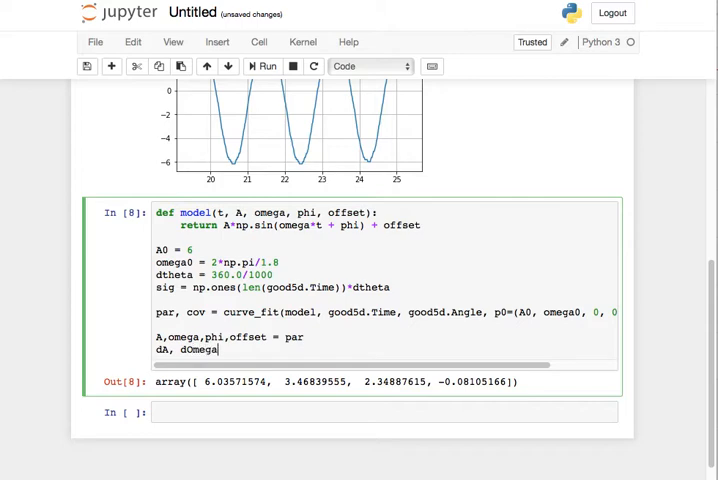
text(, dPho,)
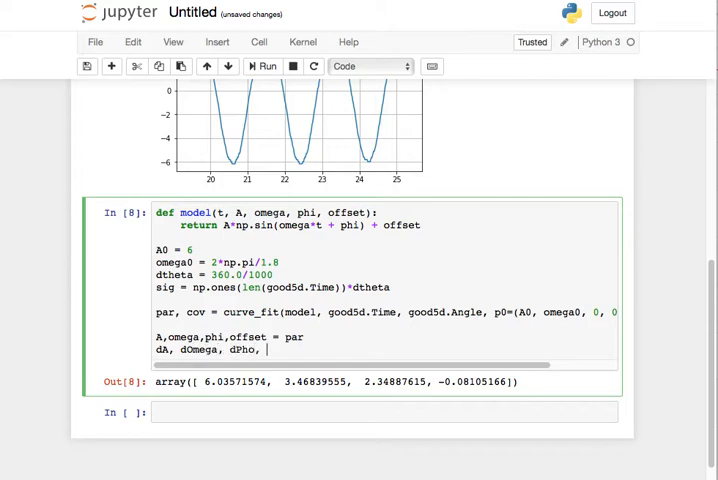
text(O)
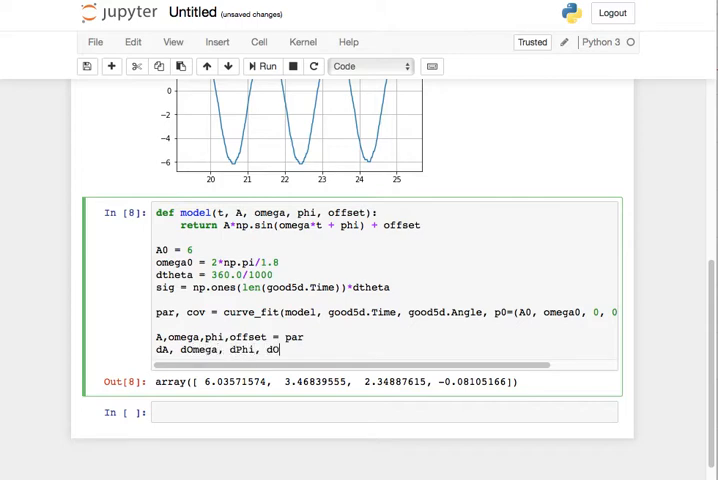
text(ffset =)
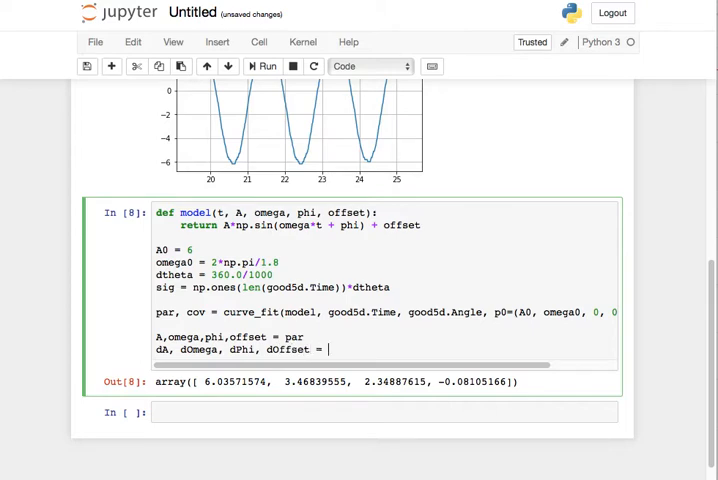
text(np.sqrt()
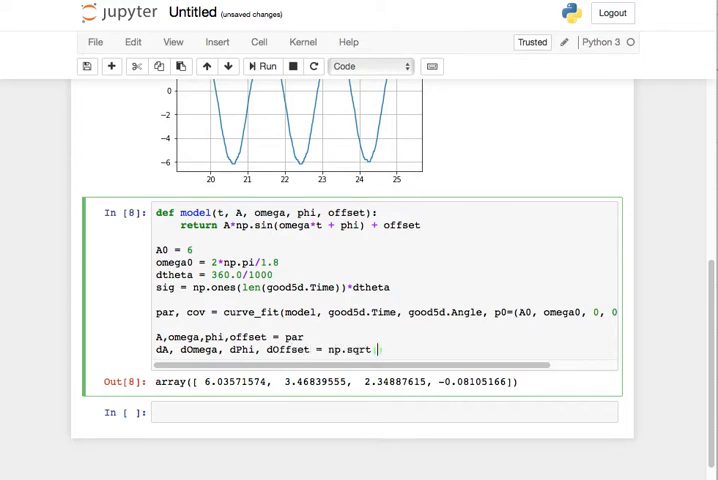
text((np.diag(cov)
text(print("A = )
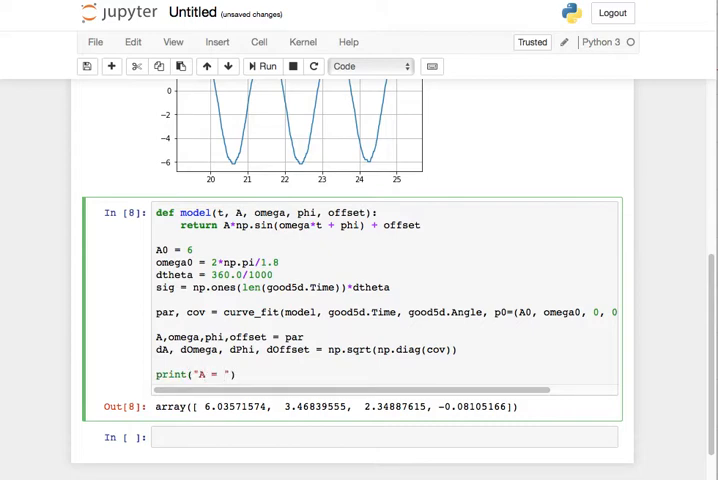
text(%)
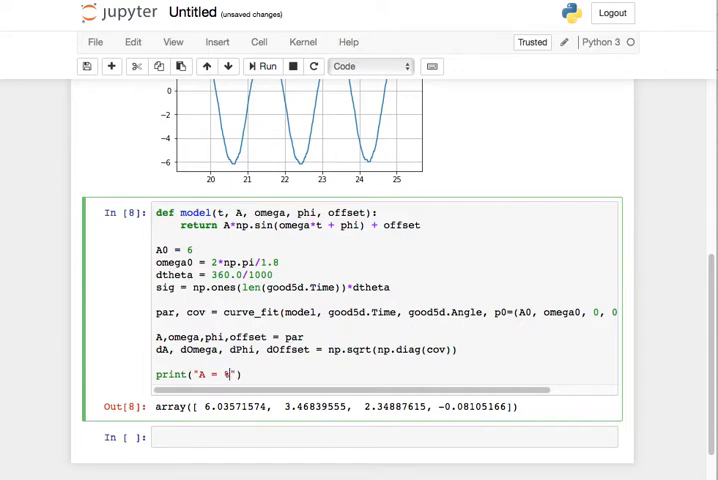
text(5.3)
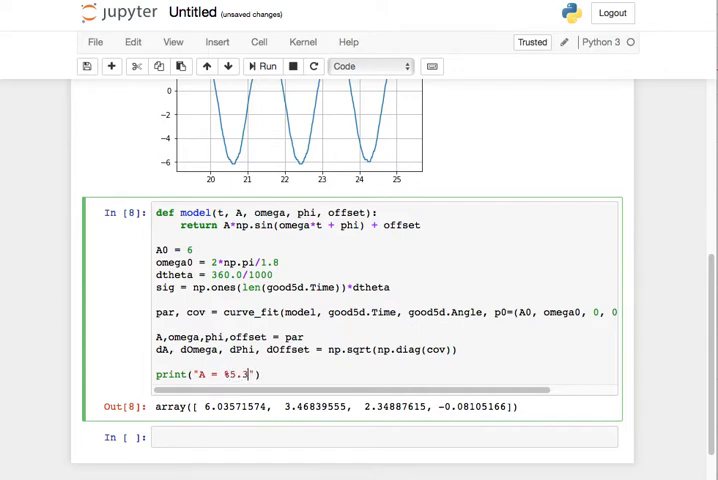
text(f)
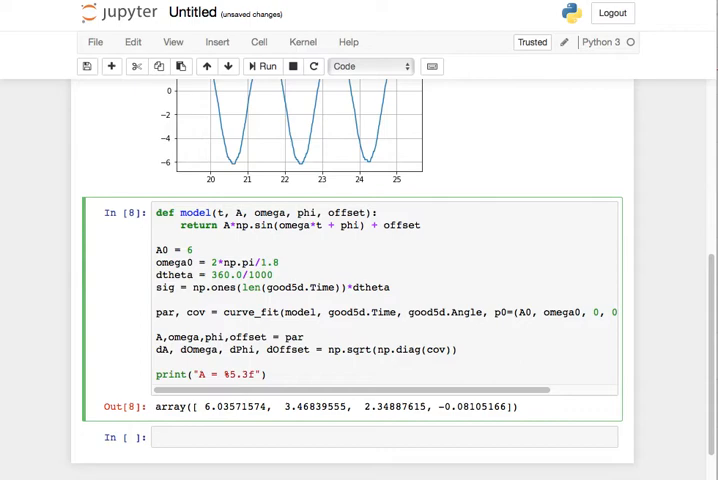
text(+/- %5.3f)
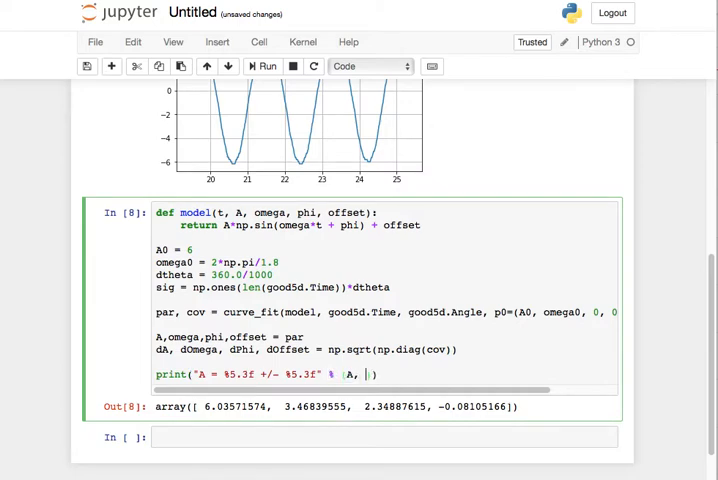
click(262, 66)
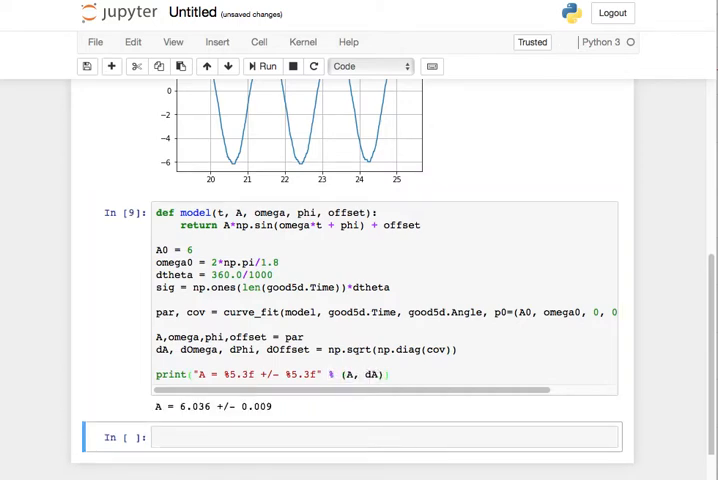
mouse_move(388, 378)
text(print(")
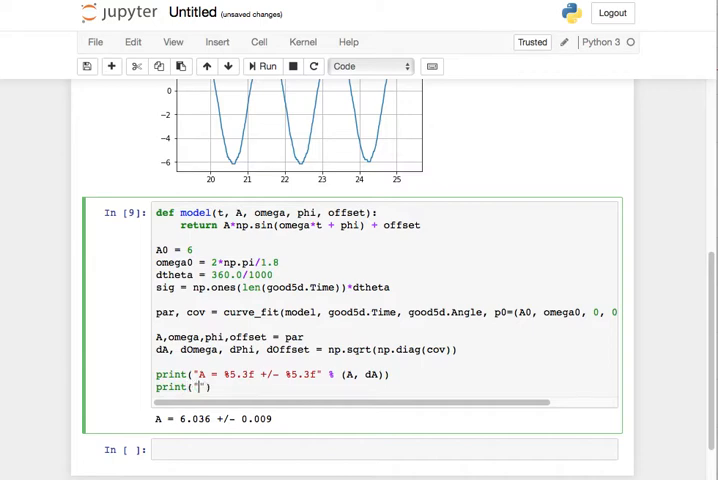
Print omega with dOmega in %5.3f format and rerun the cell.
text(omega =)
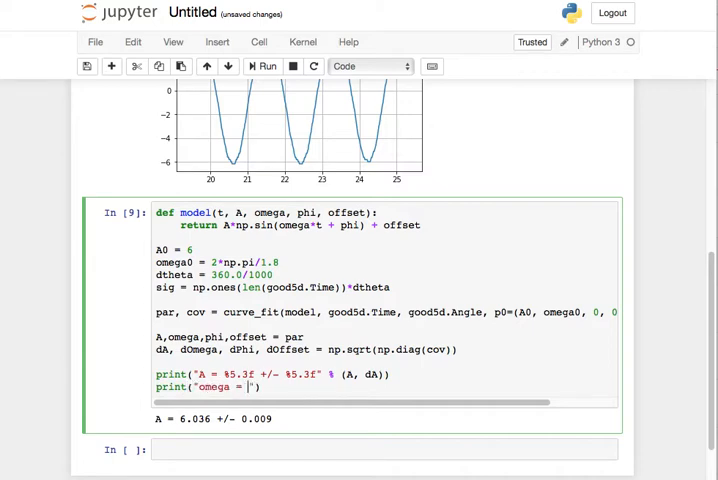
text(%5.3f)
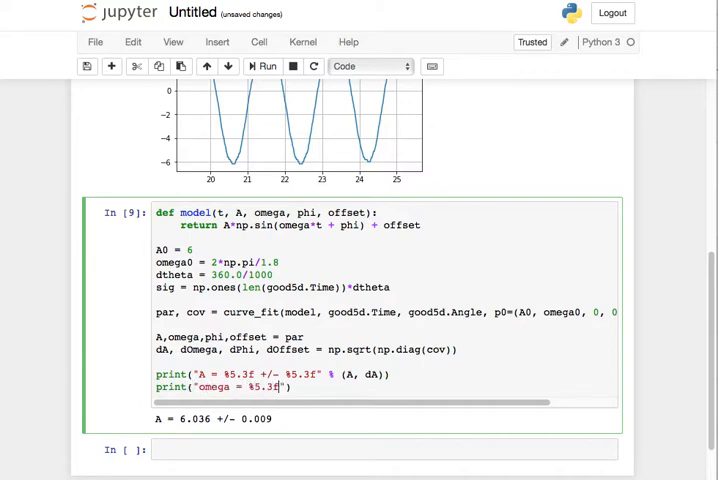
text(+/- %5.3f)
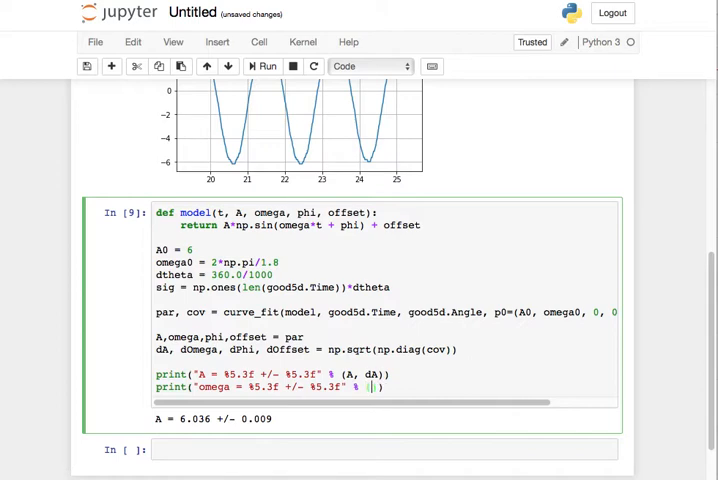
text((omega, dOme)
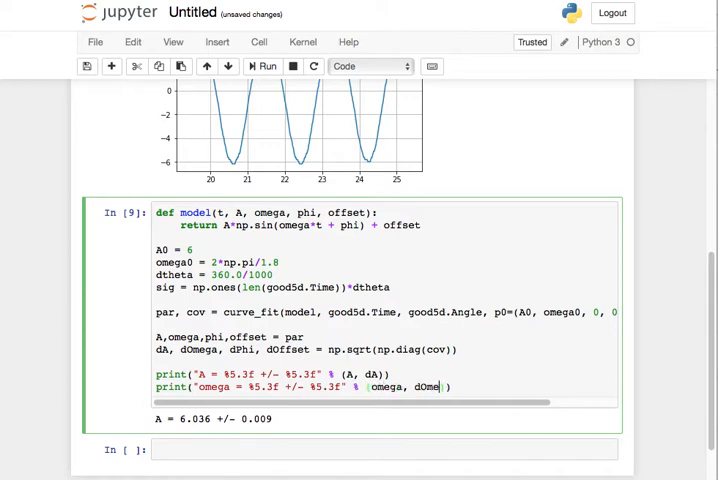
click(264, 66)
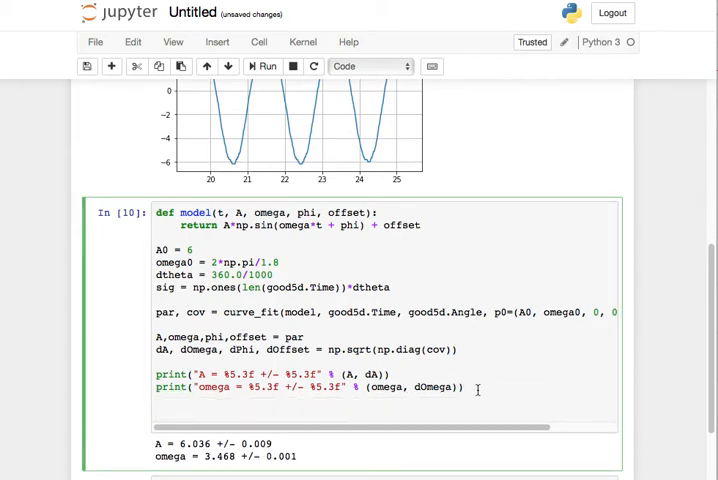
scroll(up, 3)
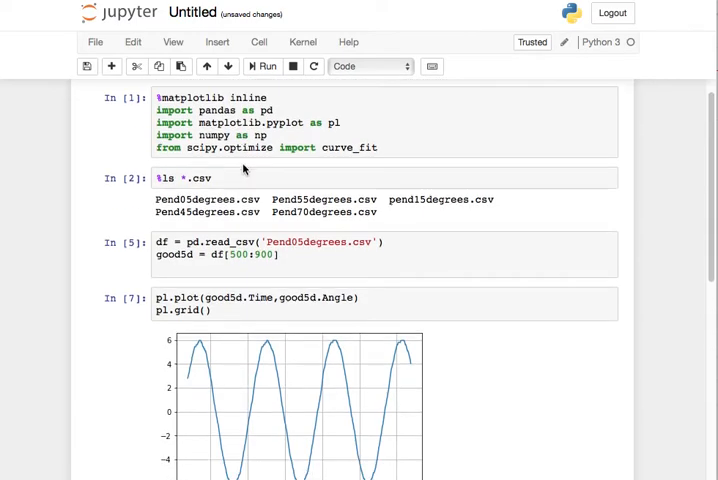
scroll(down, 3)
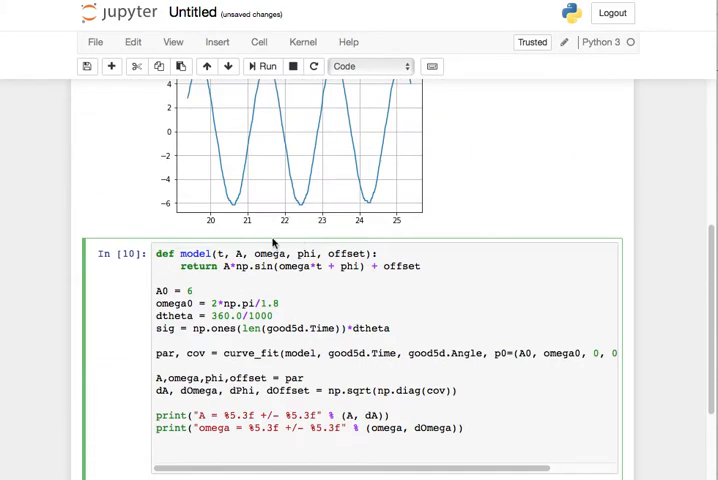
scroll(down, 3)
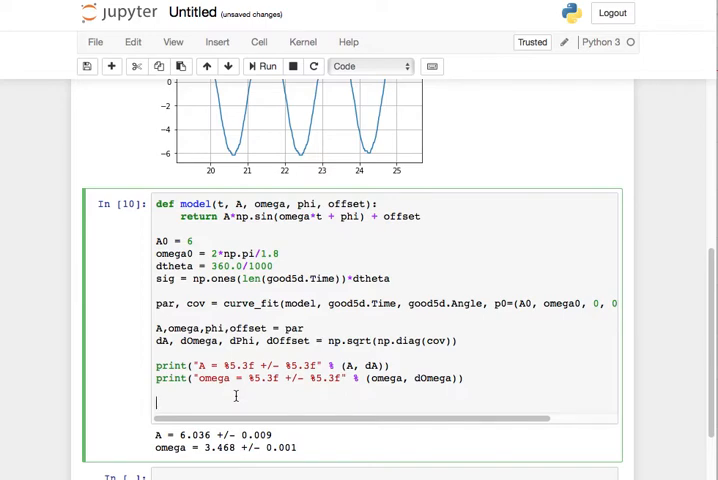
Add print("T= %5.3f" % (2*np.pi/omega)) and rerun, showing T= 1.812.
text(print("T"))
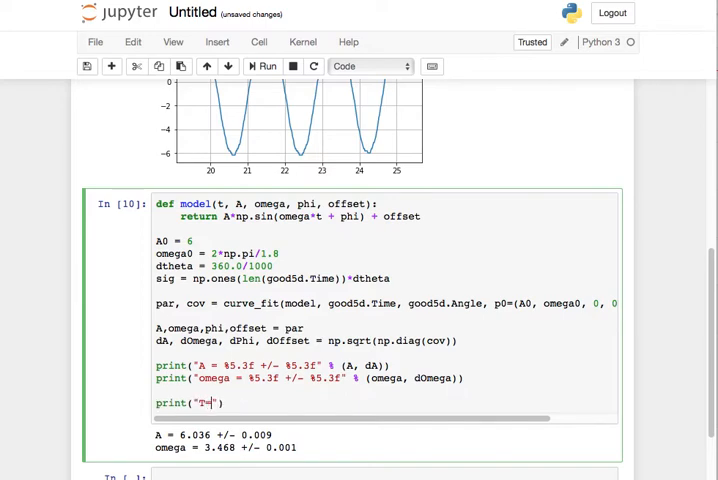
text(%5.3f)
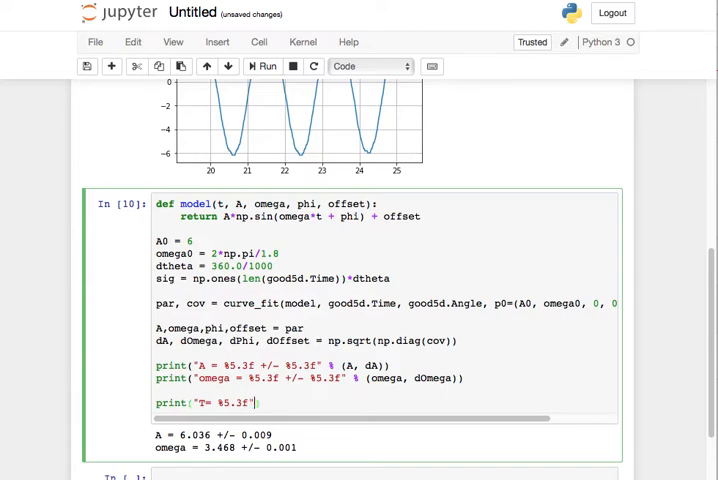
text(% (2)
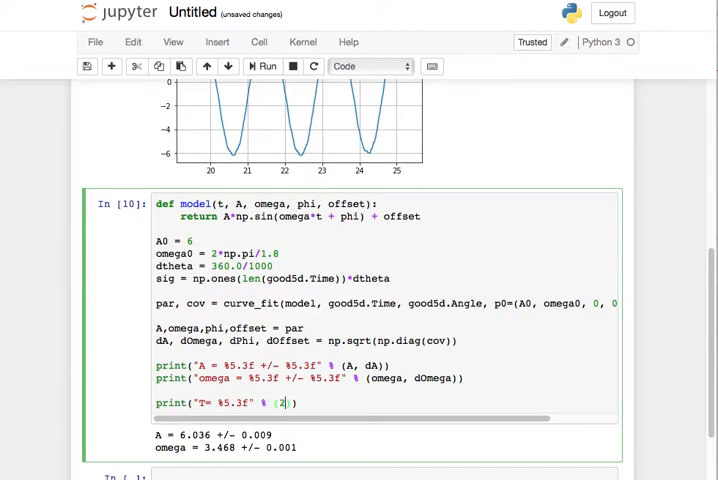
text(*)
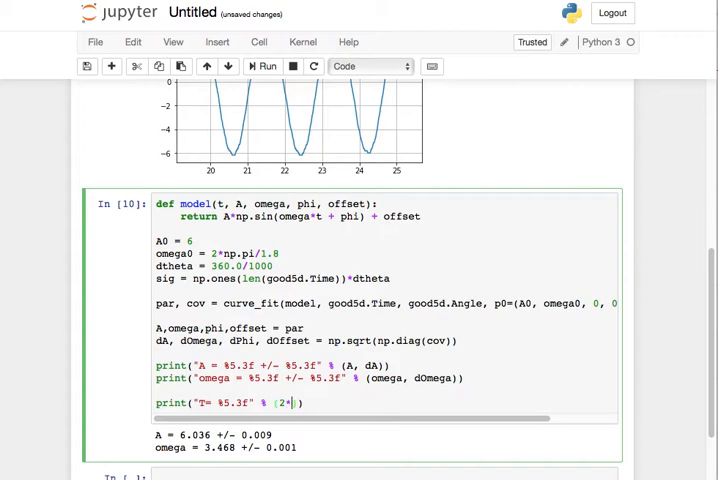
text(.)
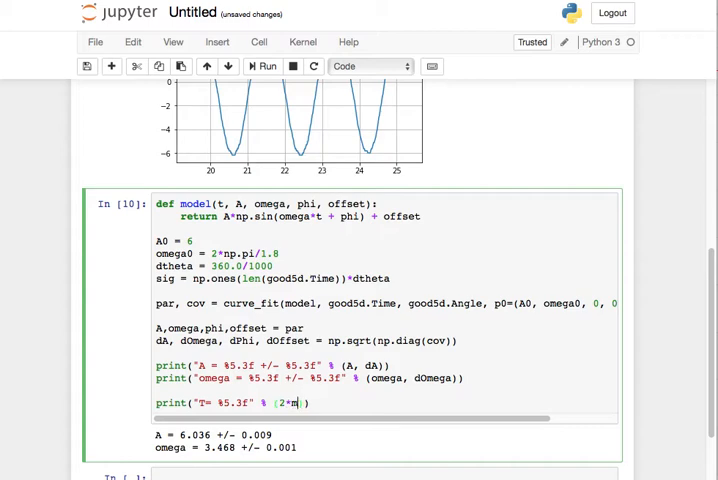
text(no)
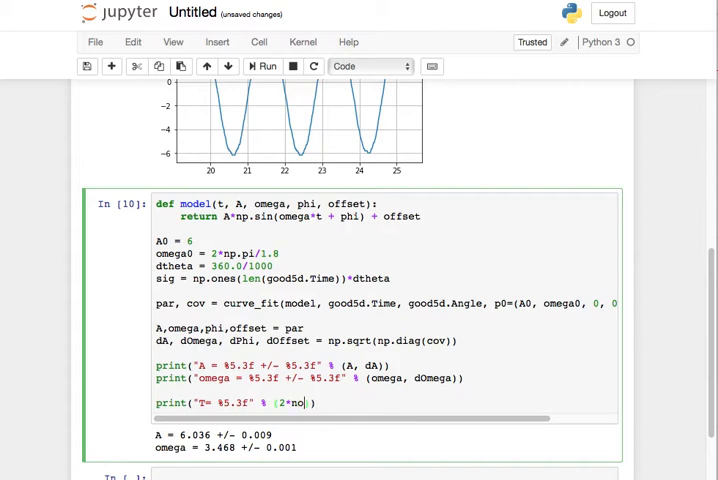
text(p.py)
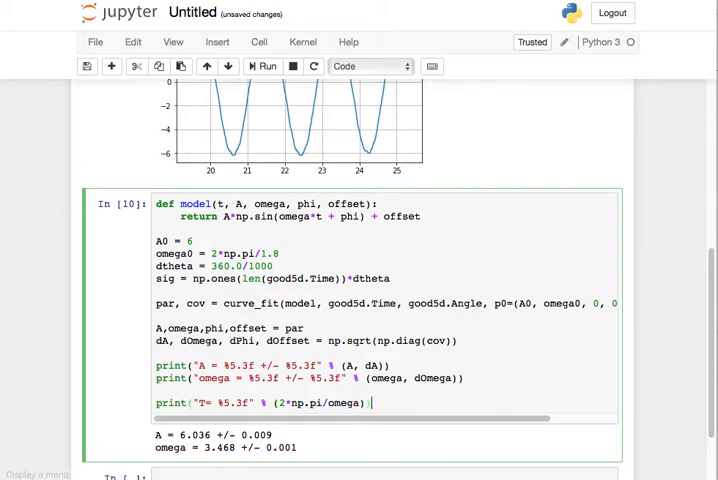
click(263, 66)
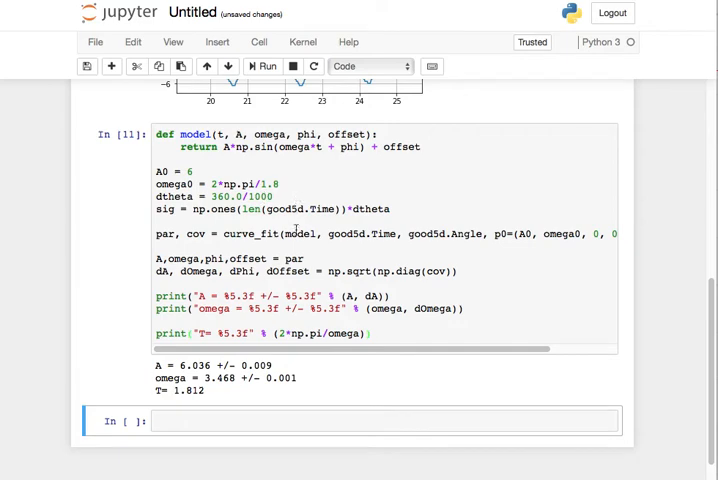
mouse_move(233, 398)
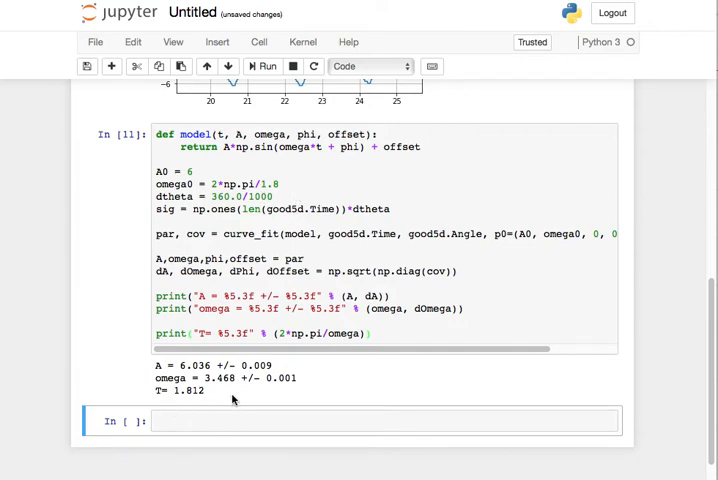
mouse_move(218, 365)
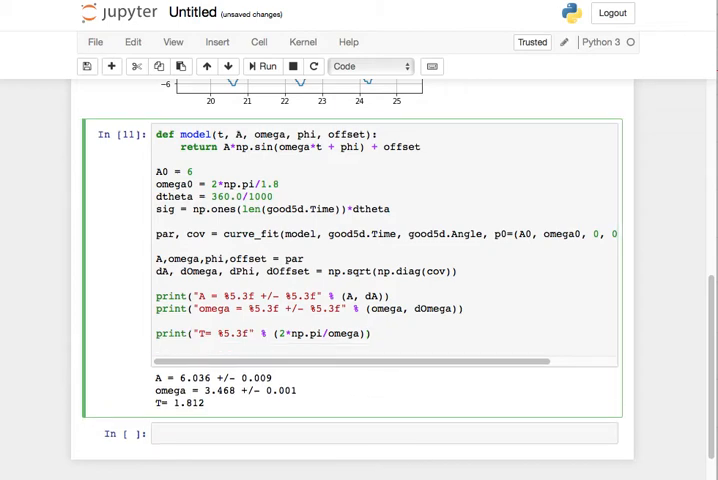
Add a dT print line using (2*np.pi/omega)*dOmega/omega and run it, getting a TypeError.
text(print())
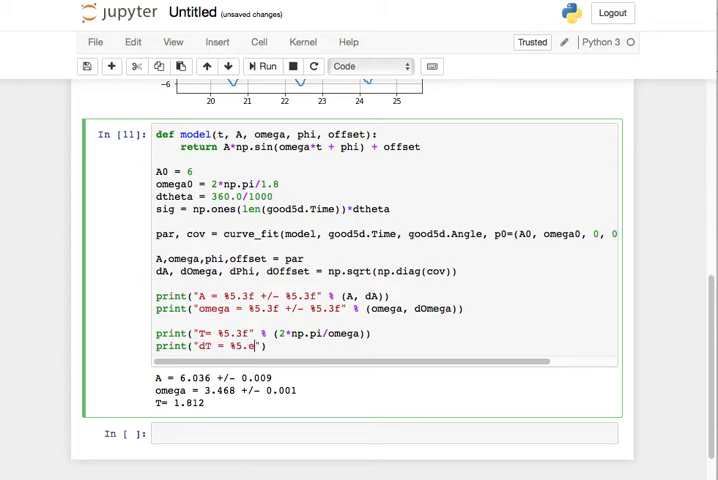
text(3f)
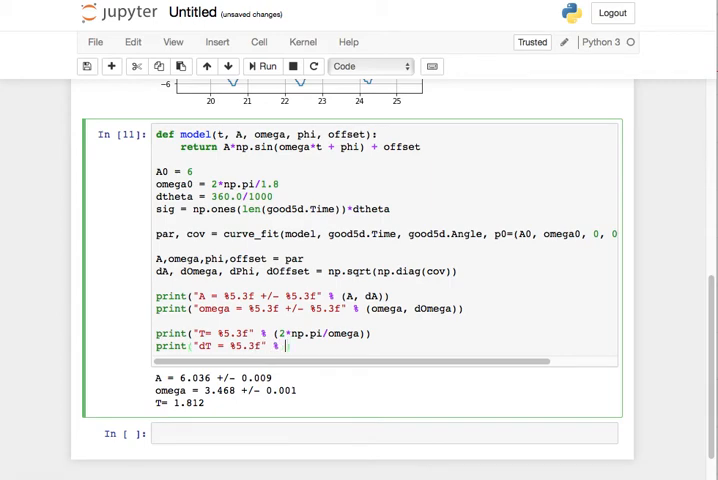
text(()
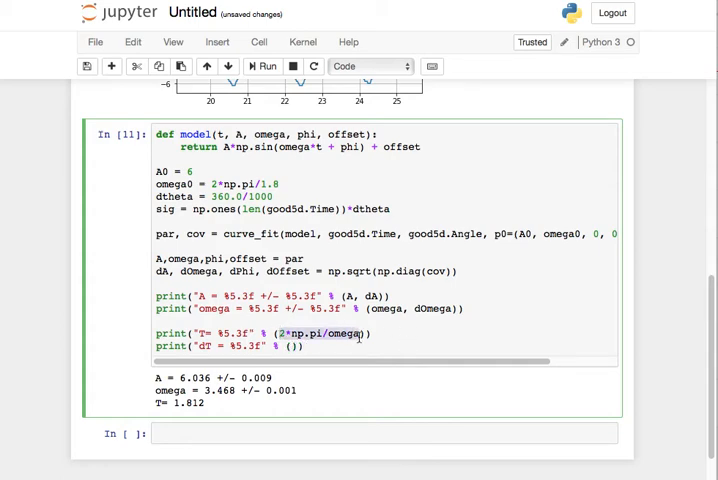
text(2*np.pi/omega)
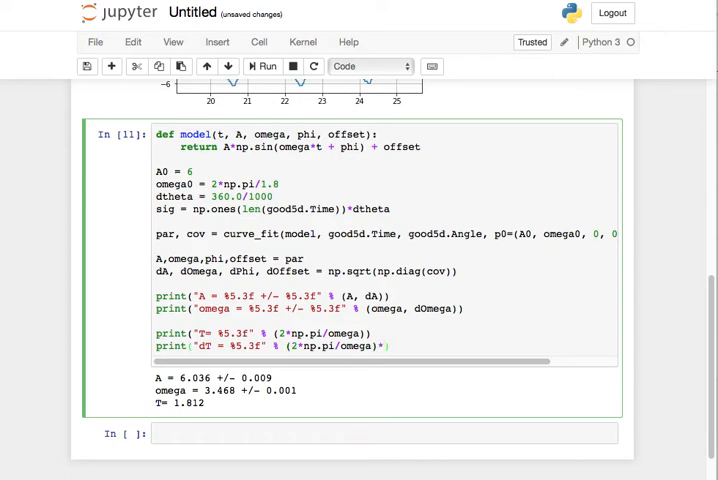
text(dOme)
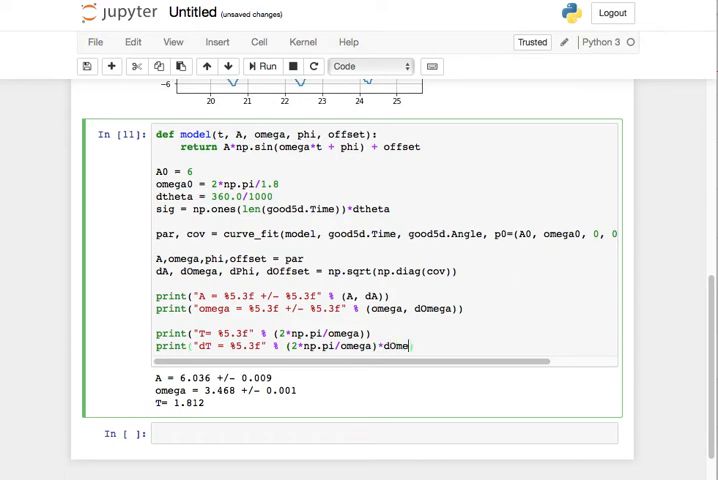
text(/ome)
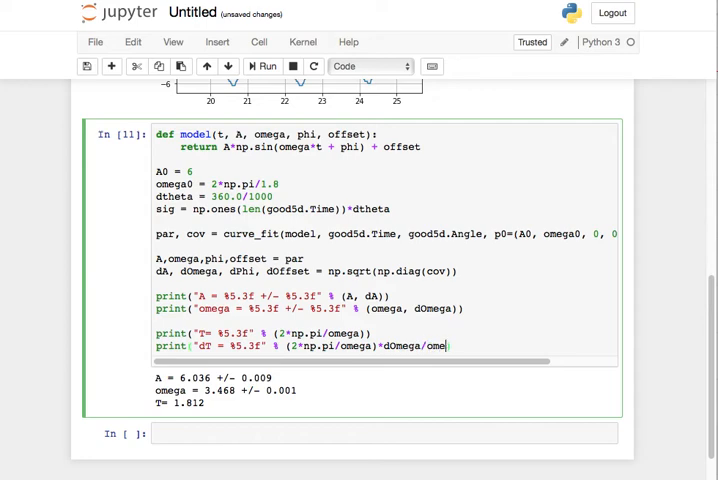
click(263, 66)
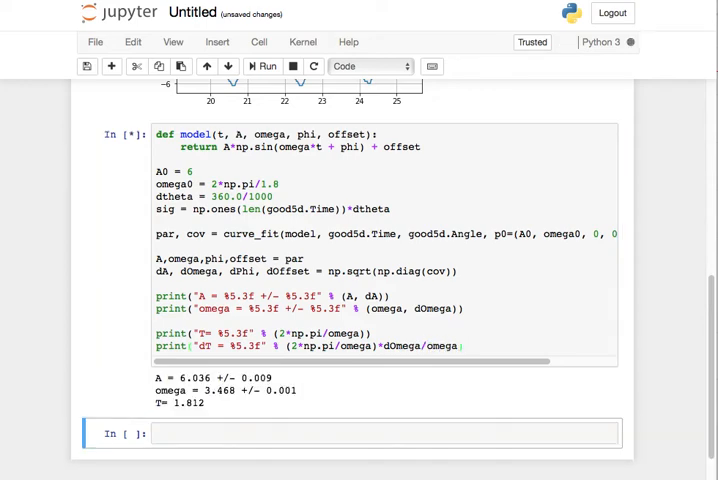
click(262, 66)
text(()
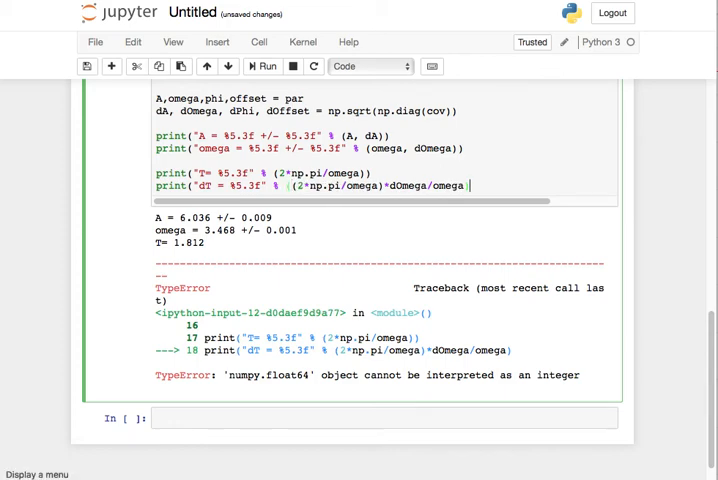
Wrap the dT expression in parentheses with %5.4f and rerun, printing dT = 0.0005.
click(262, 66)
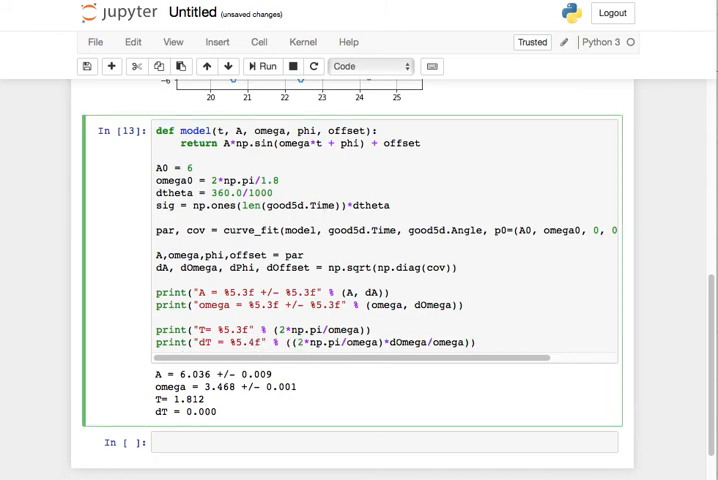
click(264, 66)
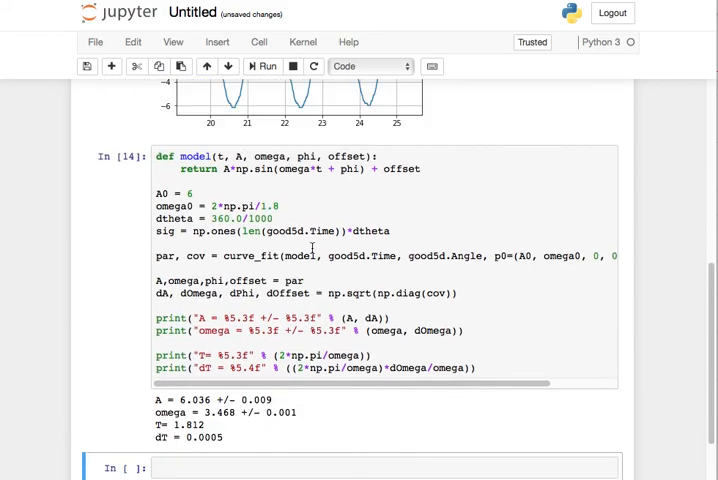
scroll(up, 3)
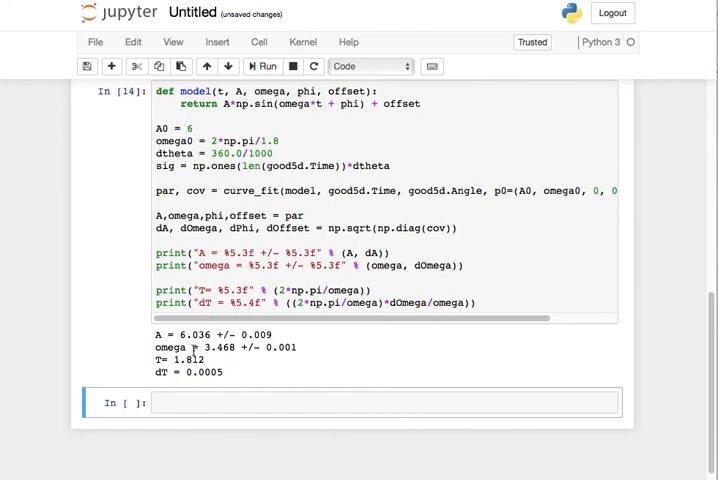
scroll(up, 3)
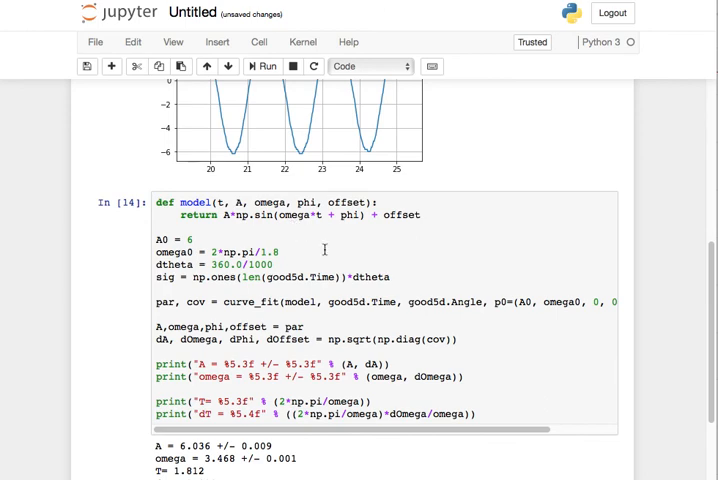
scroll(up, 3)
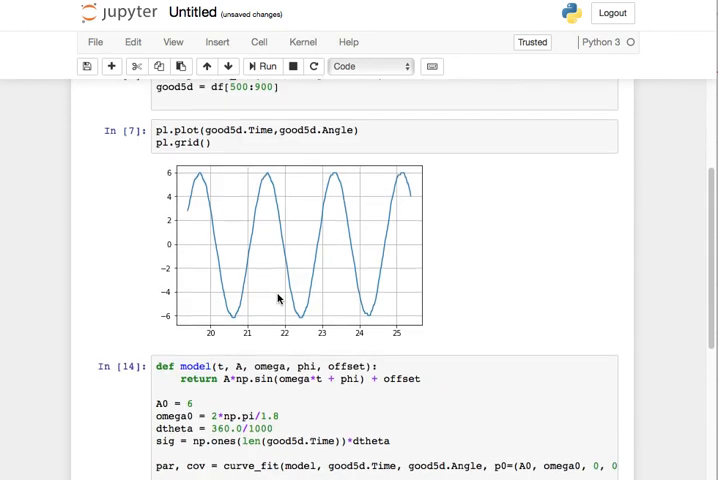